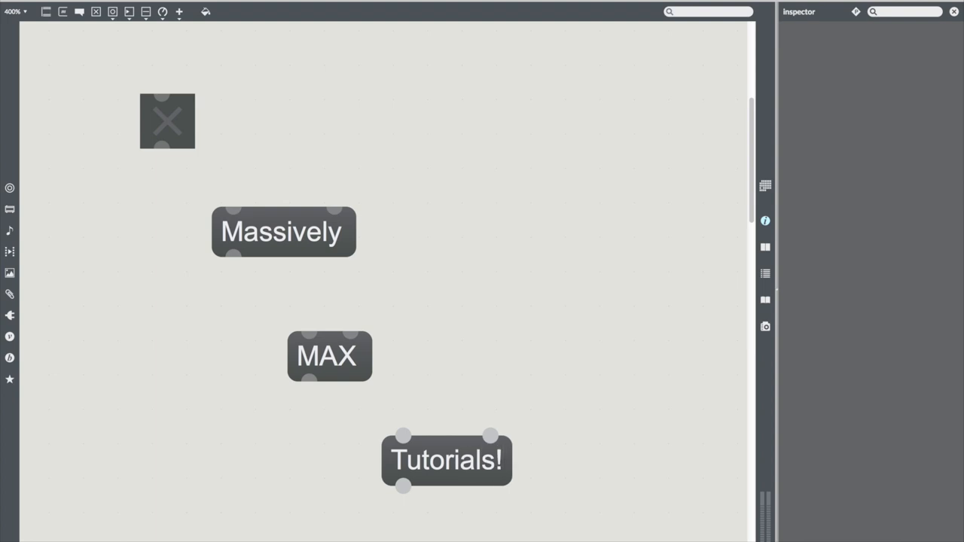
# - Switch from the title patch to the accelerometer sampler patch with udpreceive 8000 and three samplers
pyautogui.moveTo(162, 148); pyautogui.dragTo(234, 209)
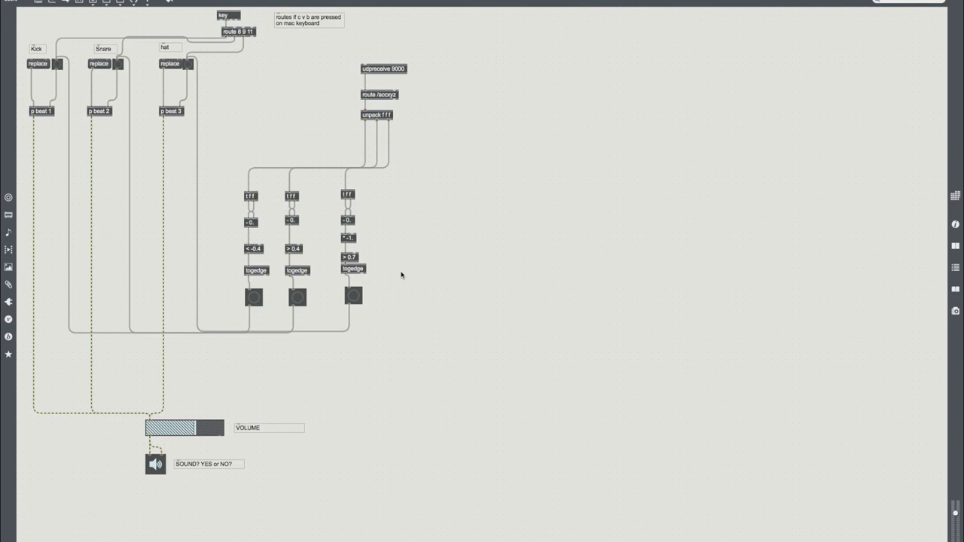
pyautogui.click(352, 296)
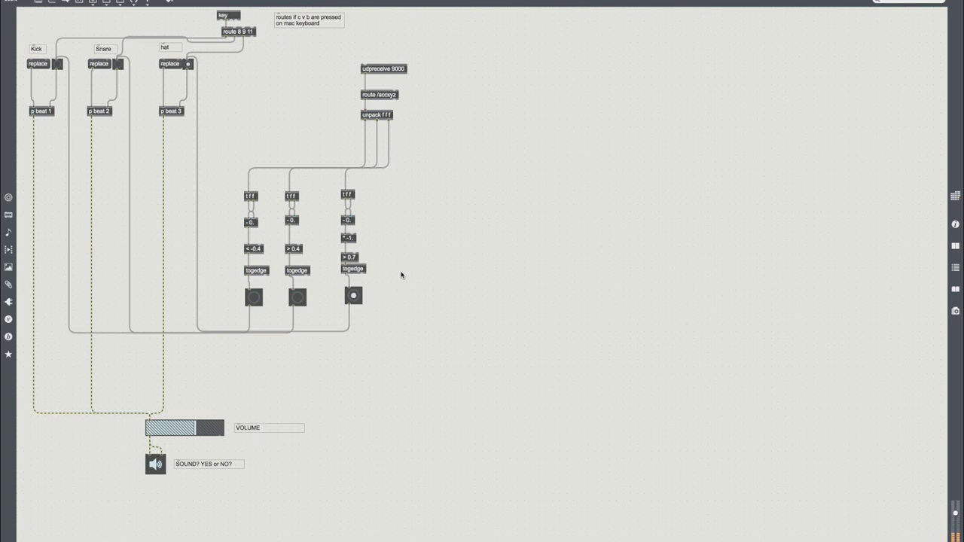
pyautogui.click(352, 296)
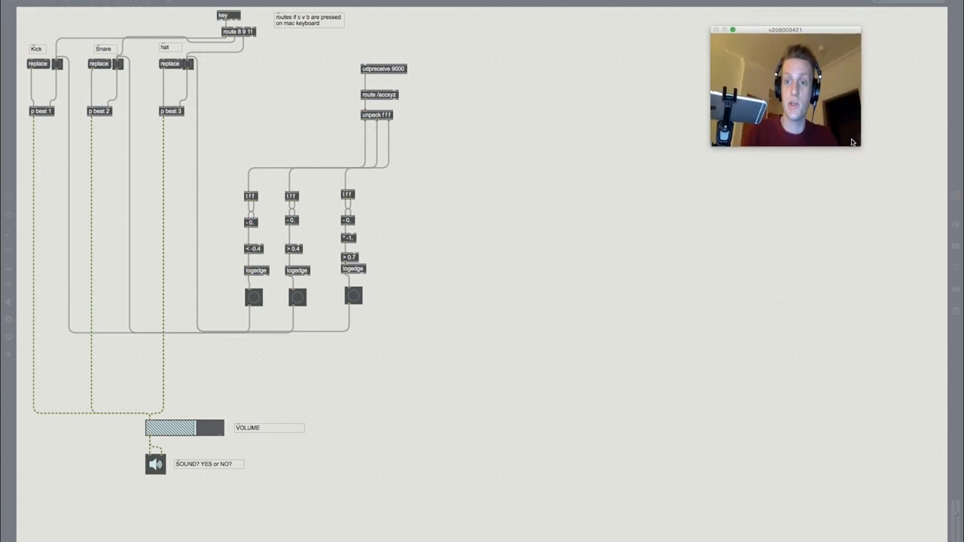
pyautogui.moveTo(862, 149); pyautogui.dragTo(910, 186)
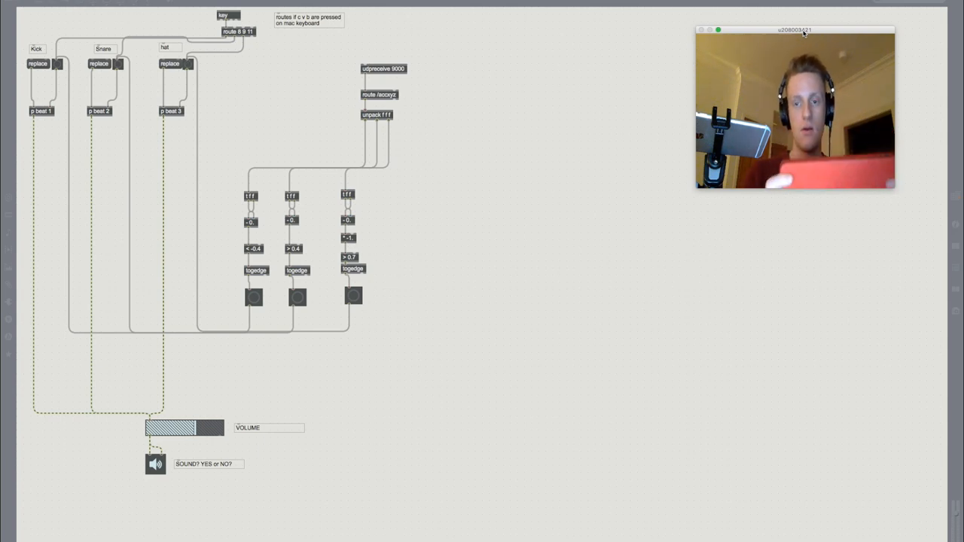
pyautogui.click(297, 297)
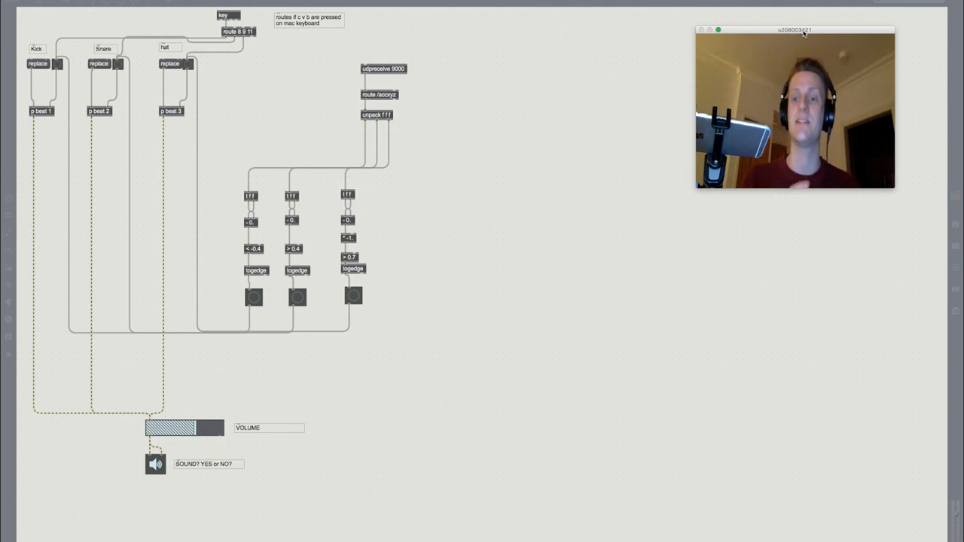
pyautogui.moveTo(871, 473)
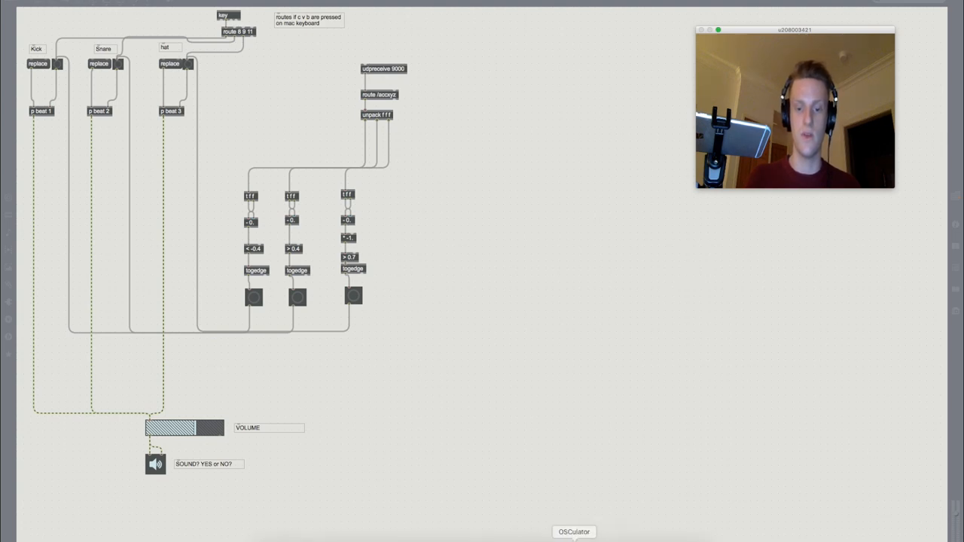
pyautogui.click(574, 532)
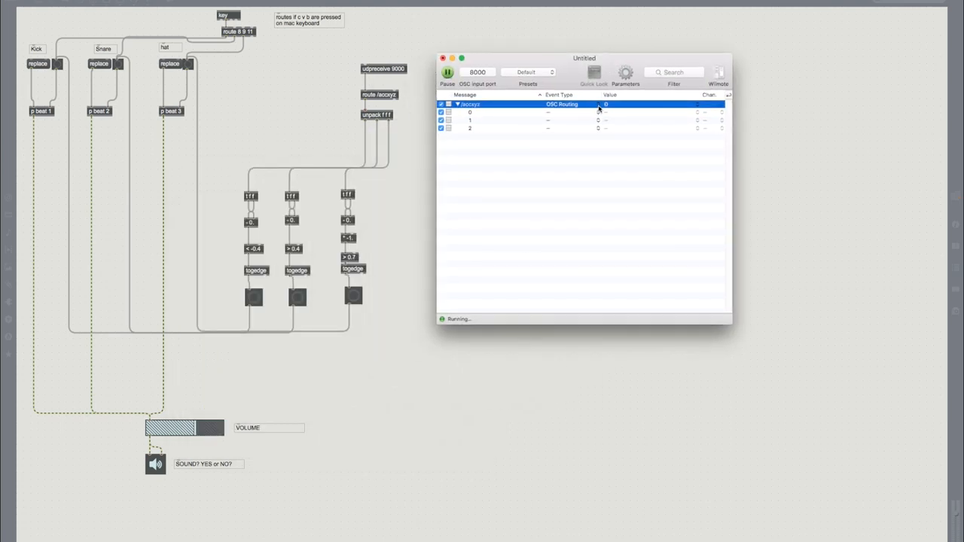
pyautogui.moveTo(636, 171)
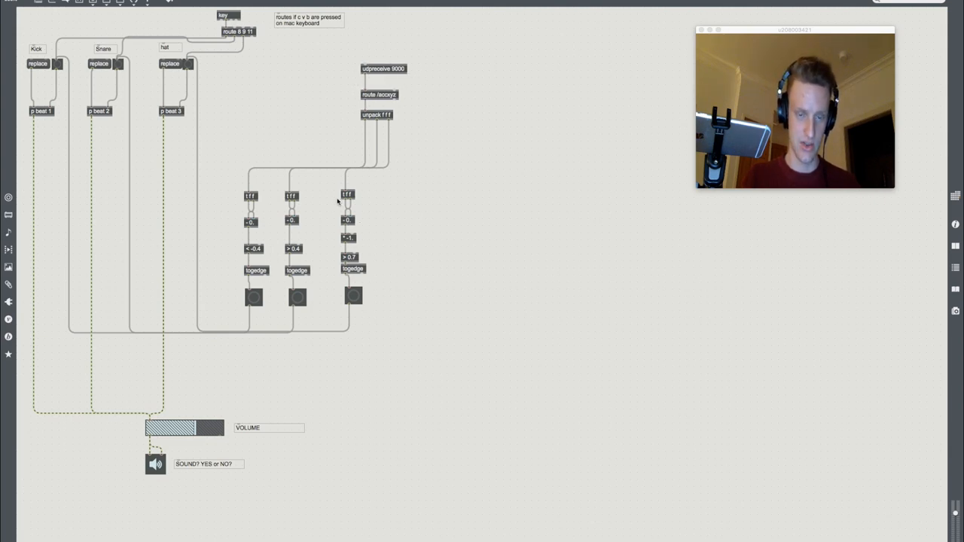
pyautogui.moveTo(384, 97)
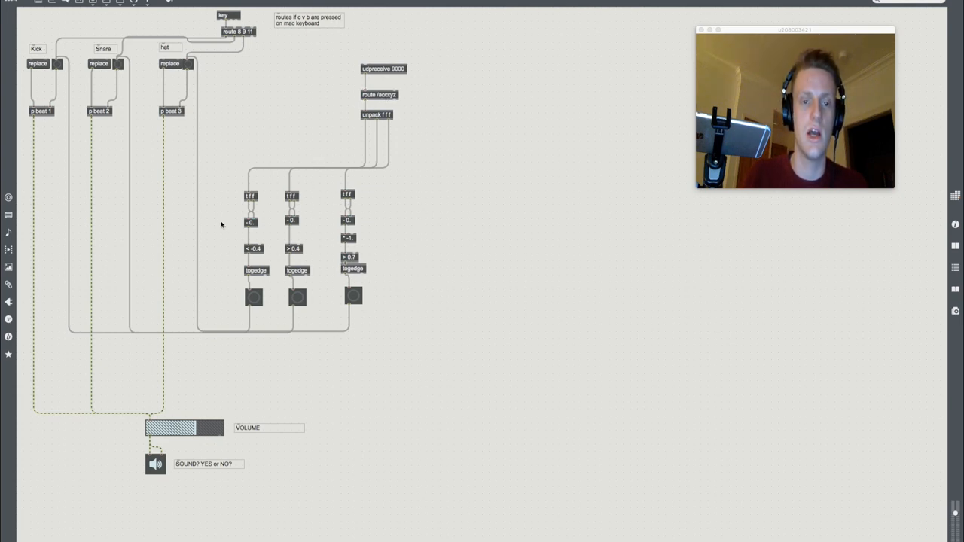
pyautogui.moveTo(324, 301)
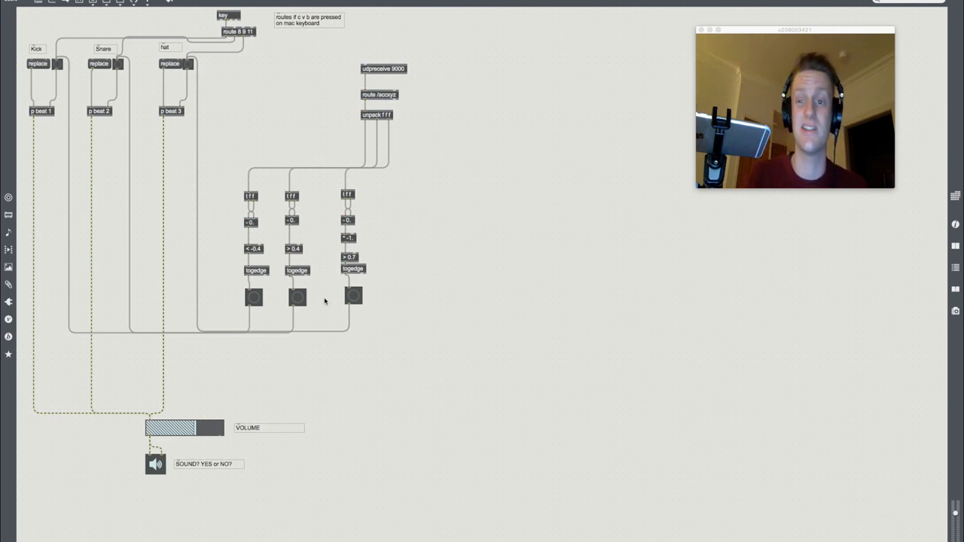
pyautogui.moveTo(143, 90)
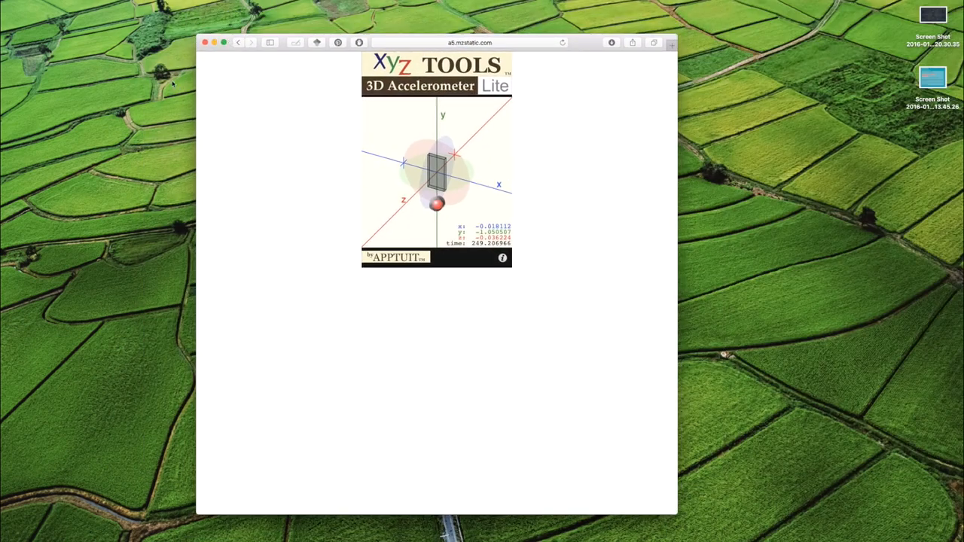
pyautogui.moveTo(369, 240)
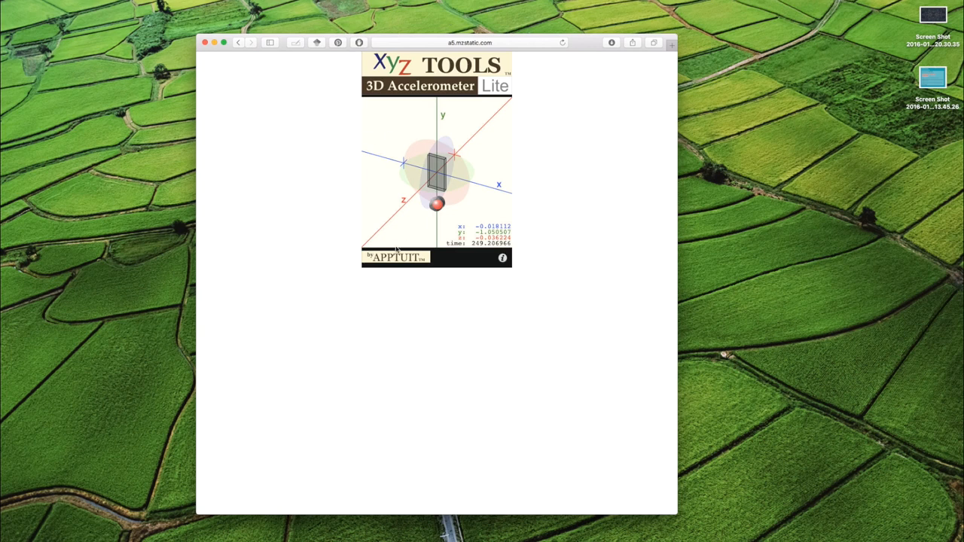
pyautogui.moveTo(419, 219)
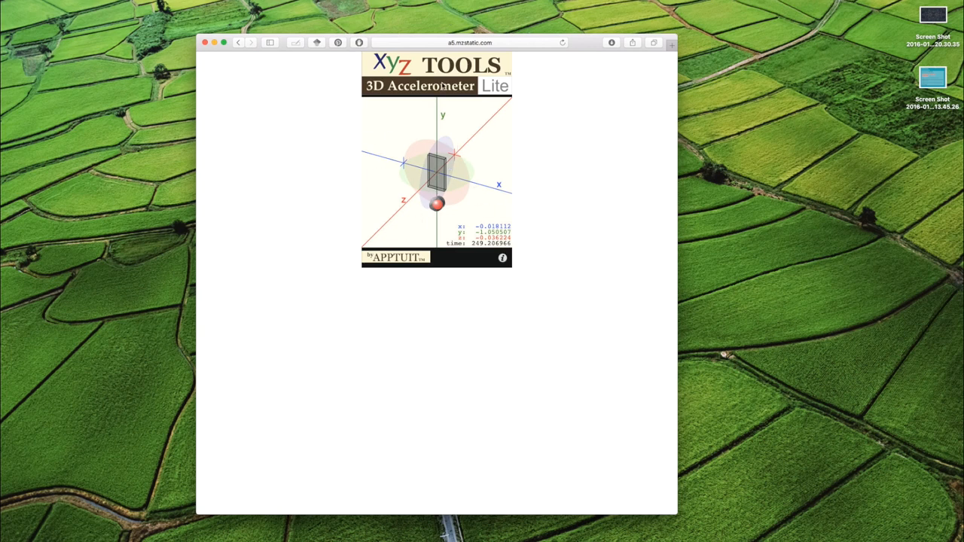
pyautogui.moveTo(443, 186)
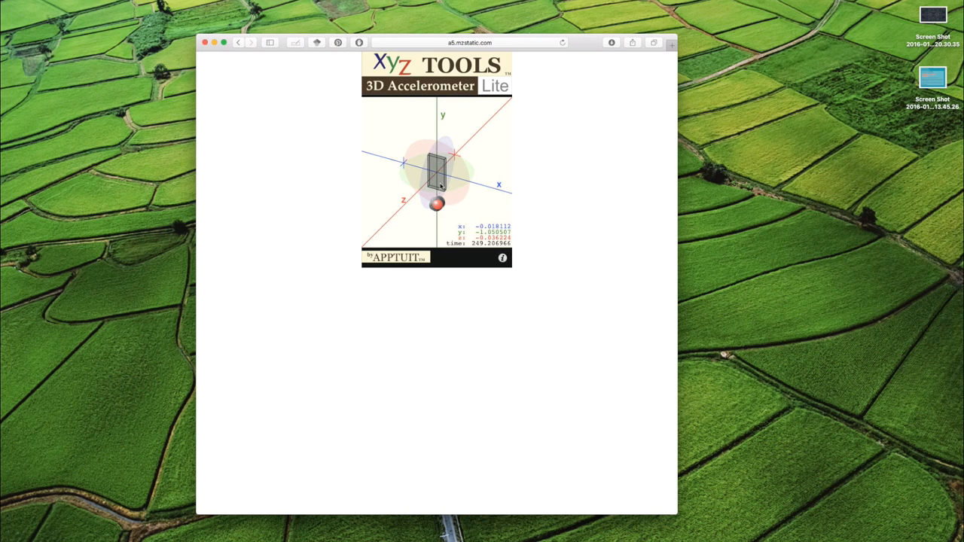
pyautogui.moveTo(449, 178)
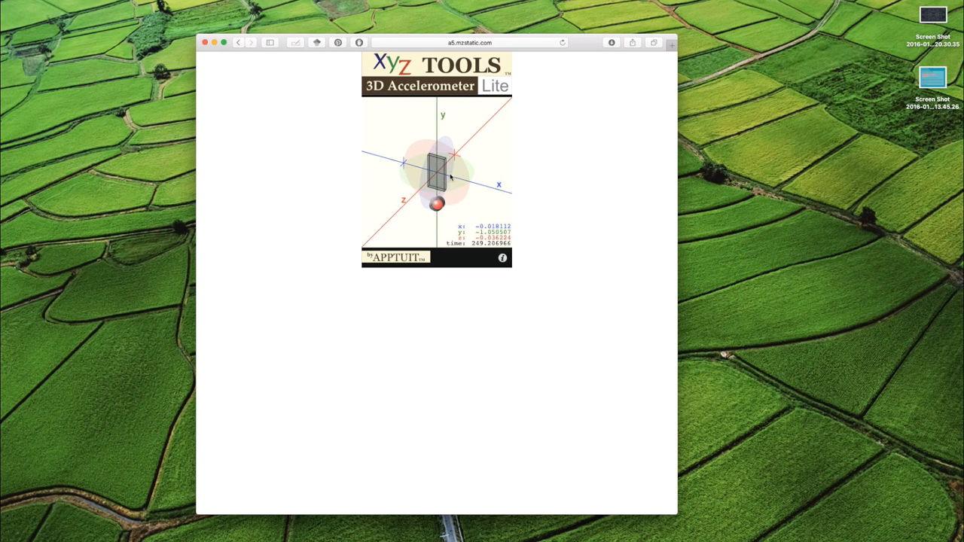
pyautogui.moveTo(418, 141)
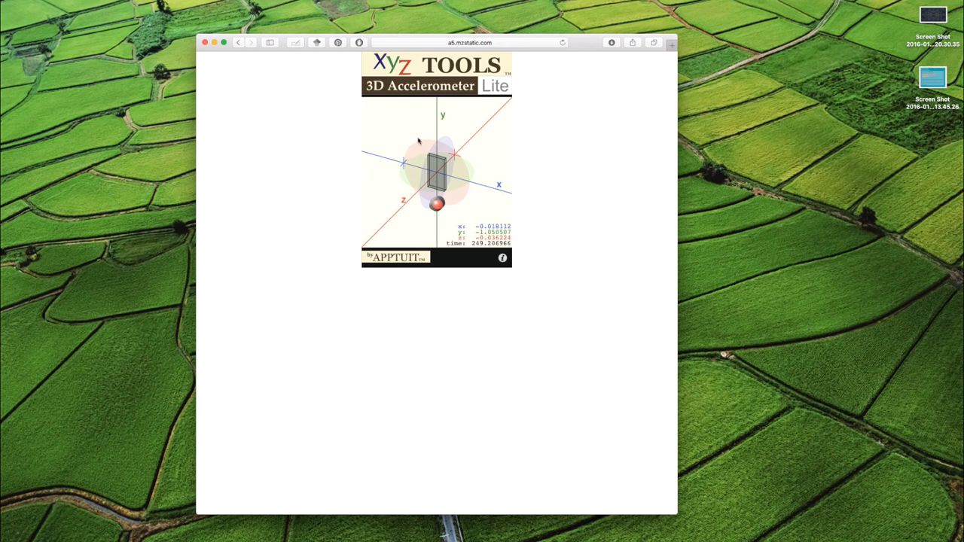
pyautogui.moveTo(431, 224)
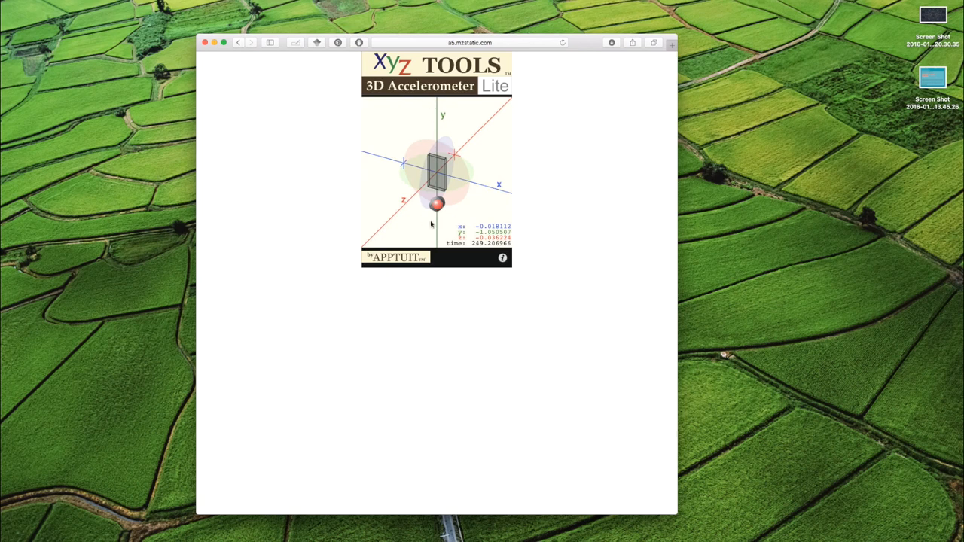
pyautogui.moveTo(439, 178)
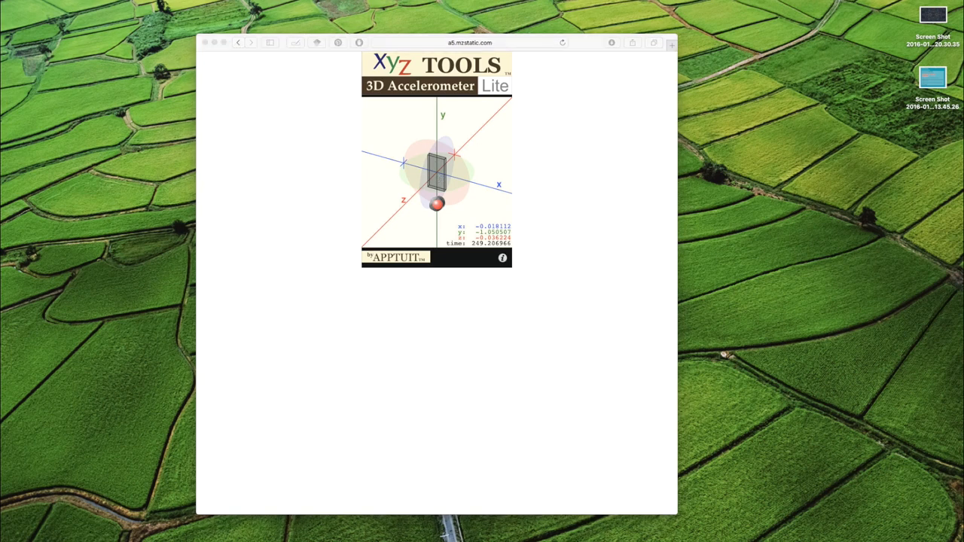
pyautogui.moveTo(389, 239)
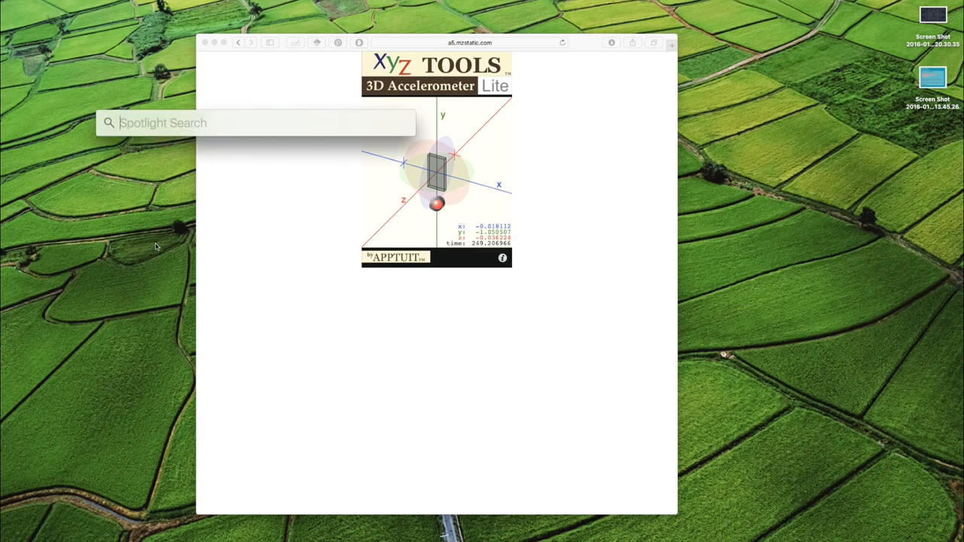
# - Launch OSCulator from Spotlight and position its Untitled window over the browser page
pyautogui.press('Escape')
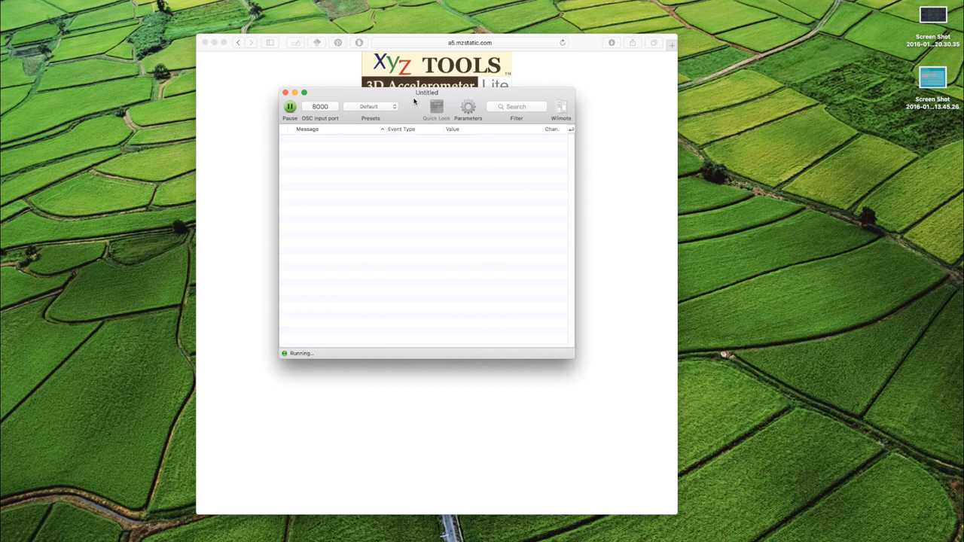
pyautogui.moveTo(426, 92); pyautogui.dragTo(440, 99)
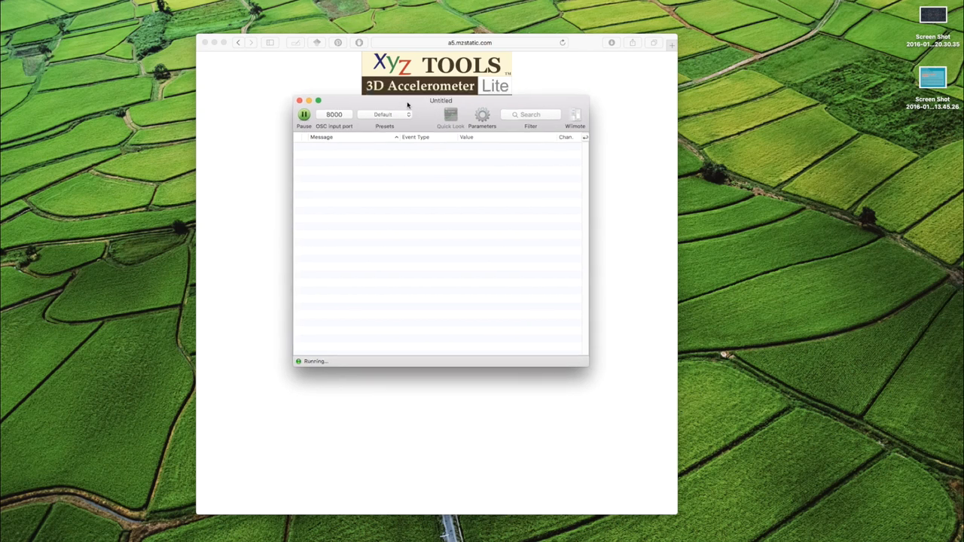
pyautogui.moveTo(412, 105)
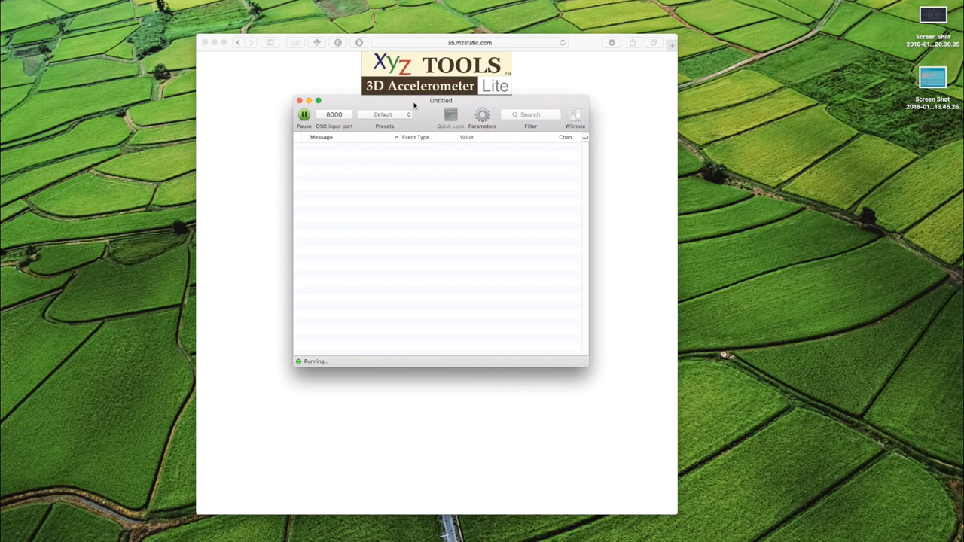
pyautogui.moveTo(409, 111)
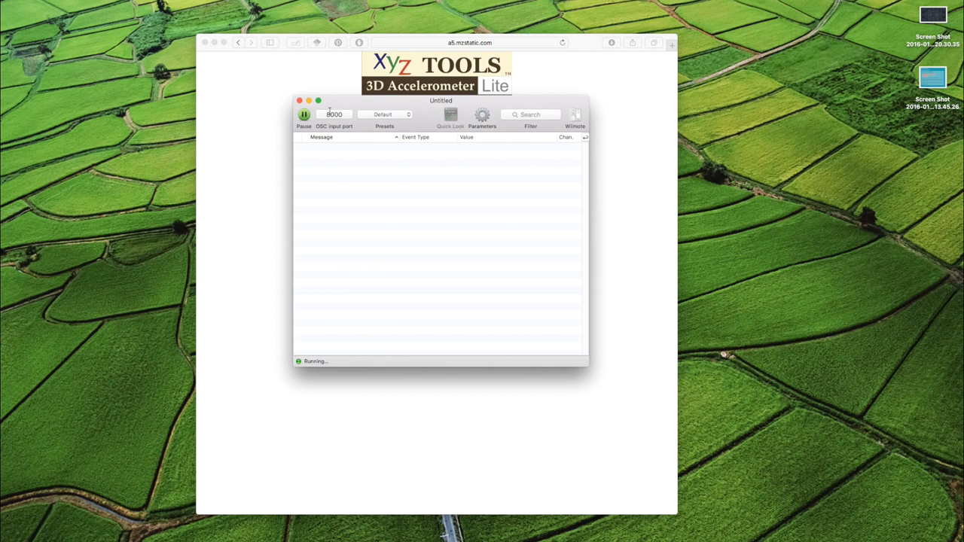
pyautogui.moveTo(542, 183)
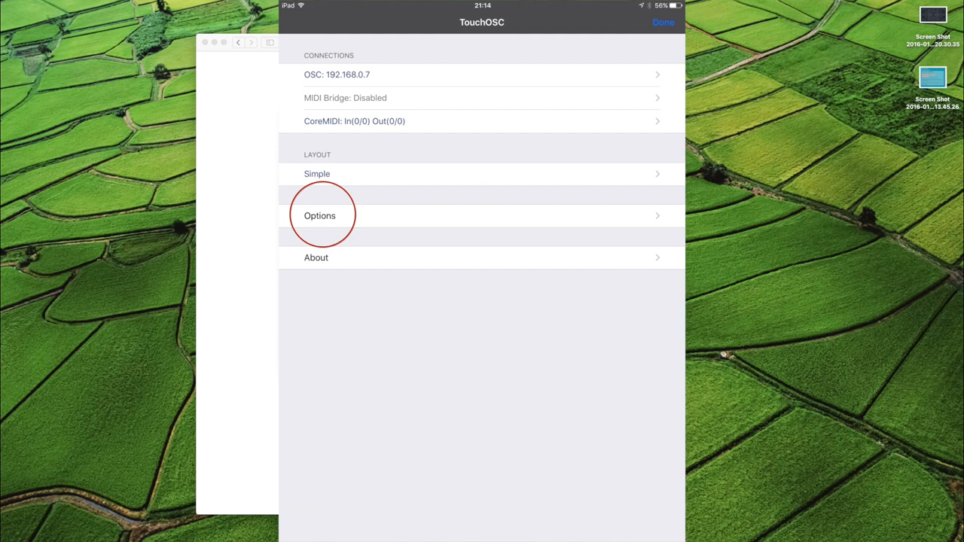
# - Show TouchOSC's Options with the OSC connection to 192.168.0.7 and Simple layout
pyautogui.click(319, 216)
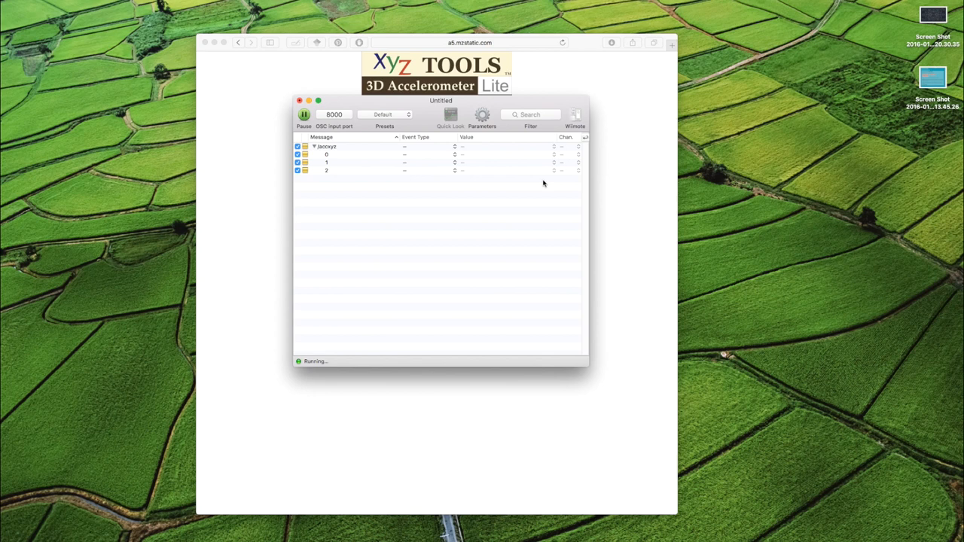
pyautogui.moveTo(525, 74)
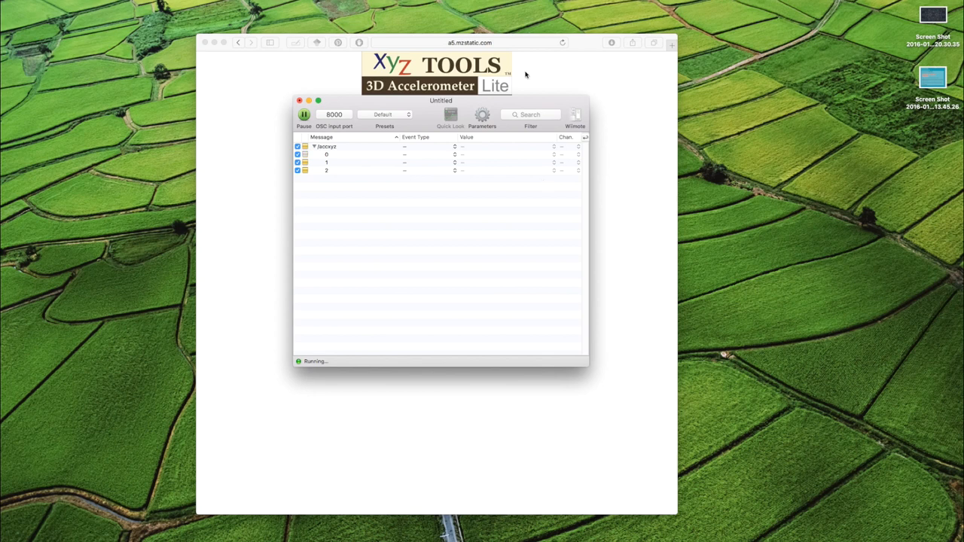
pyautogui.moveTo(341, 193)
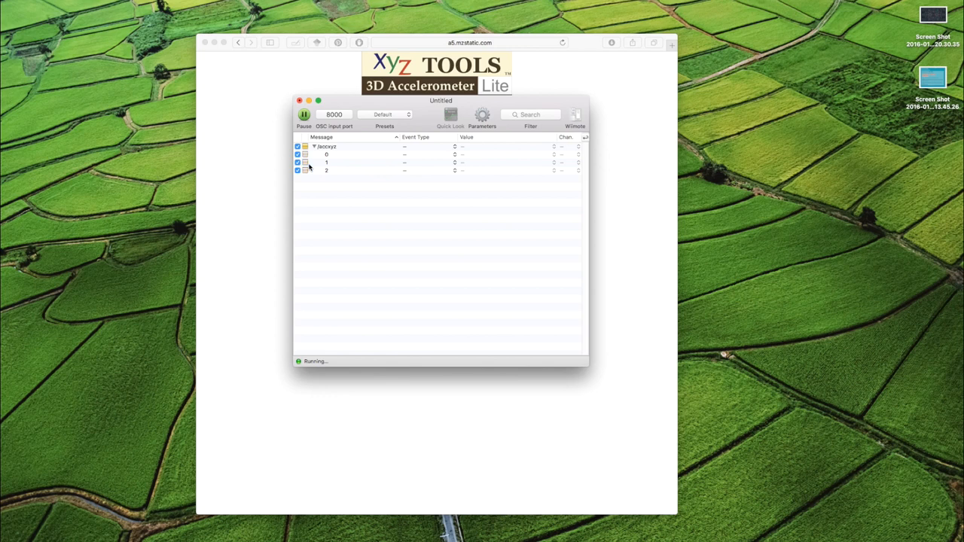
pyautogui.moveTo(434, 153)
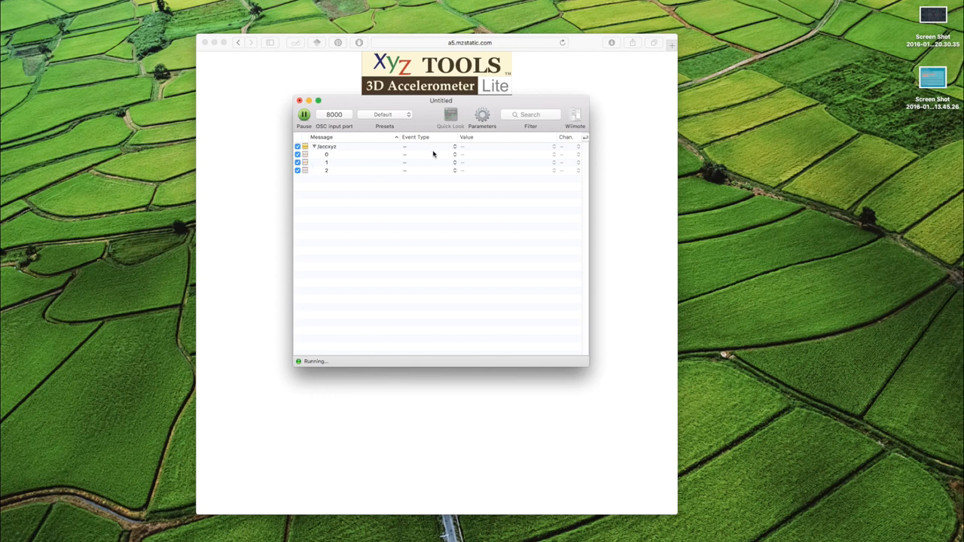
# - Set the accelerometer message's Event Type to OSC Routing targeting localhost:8000
pyautogui.click(422, 146)
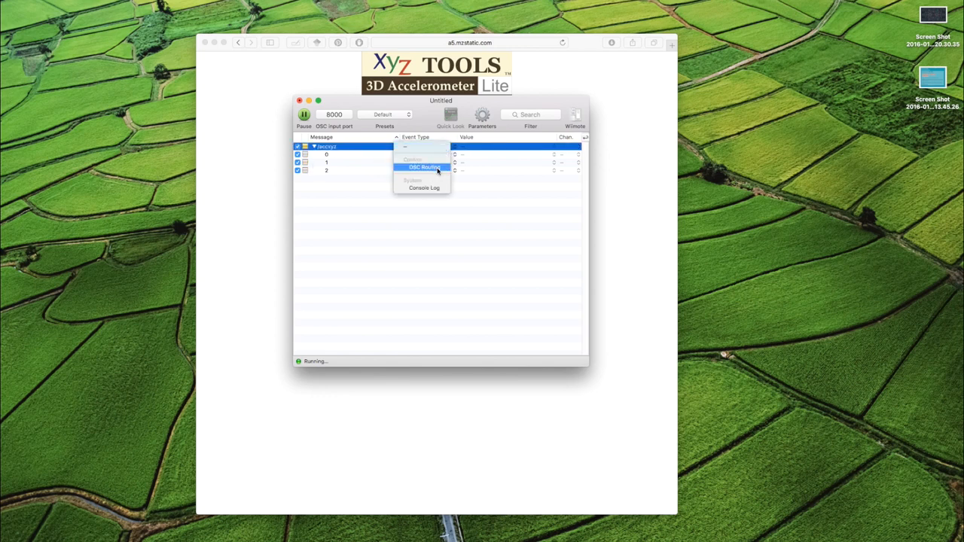
pyautogui.click(425, 165)
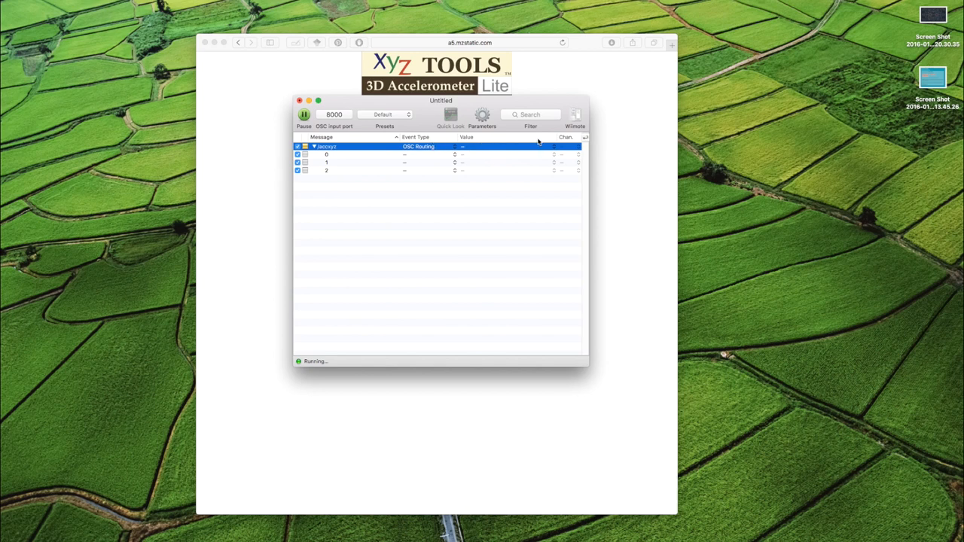
pyautogui.click(467, 147)
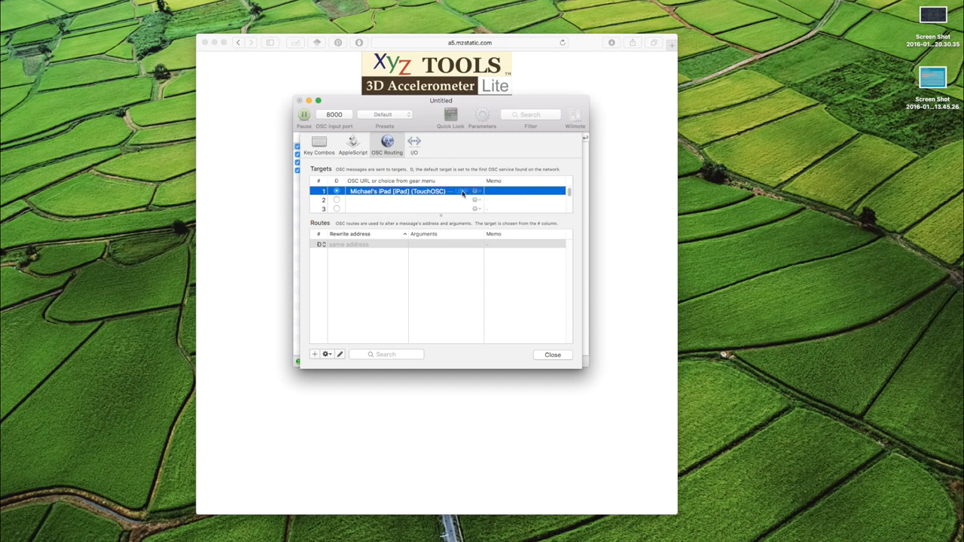
pyautogui.click(476, 189)
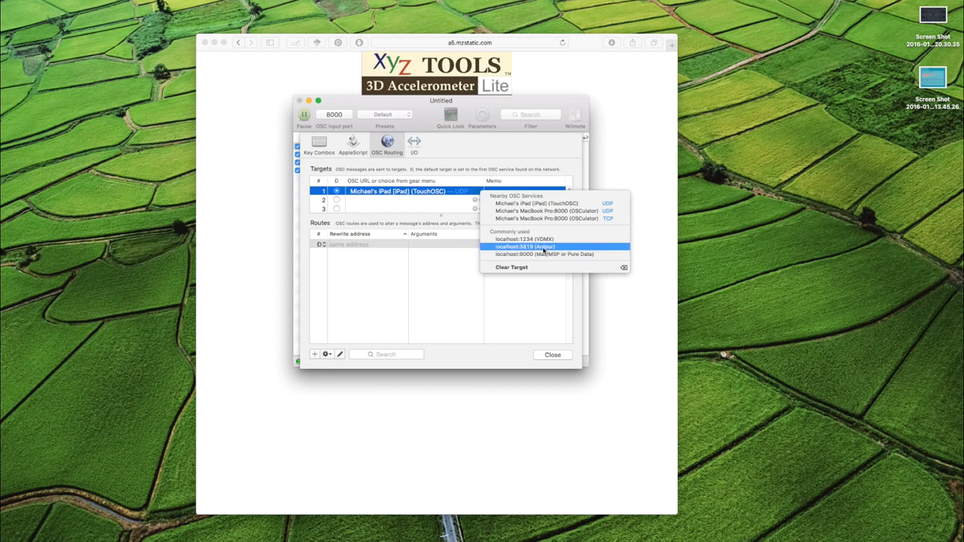
pyautogui.moveTo(550, 253)
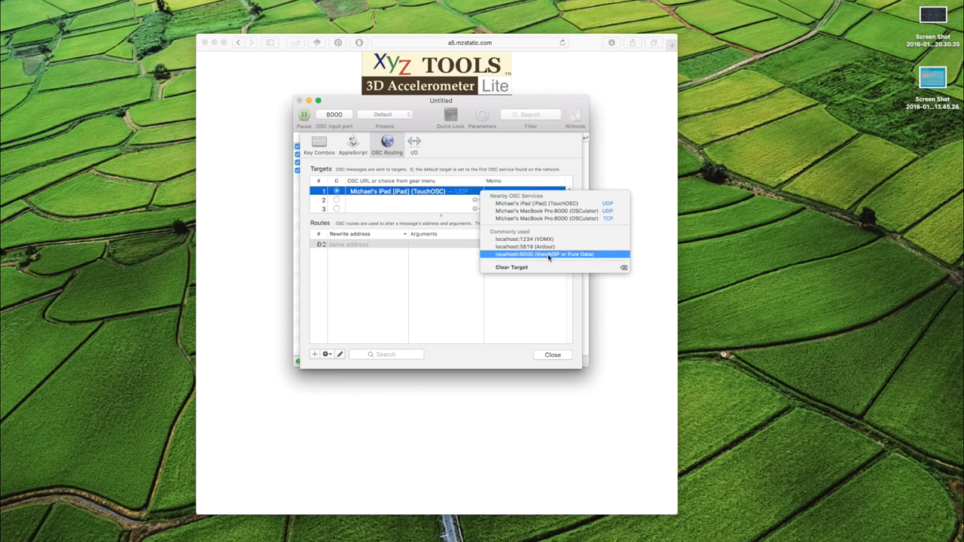
pyautogui.click(545, 253)
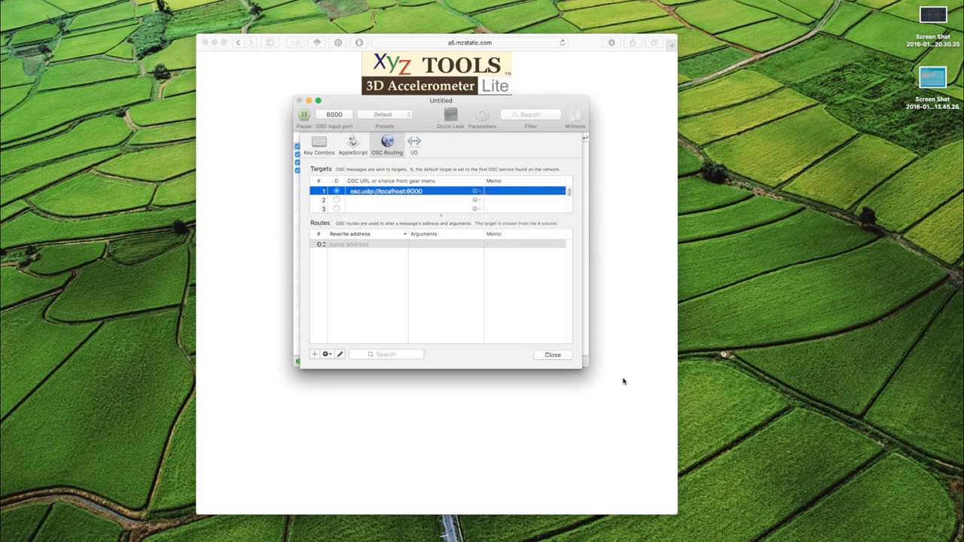
pyautogui.click(551, 355)
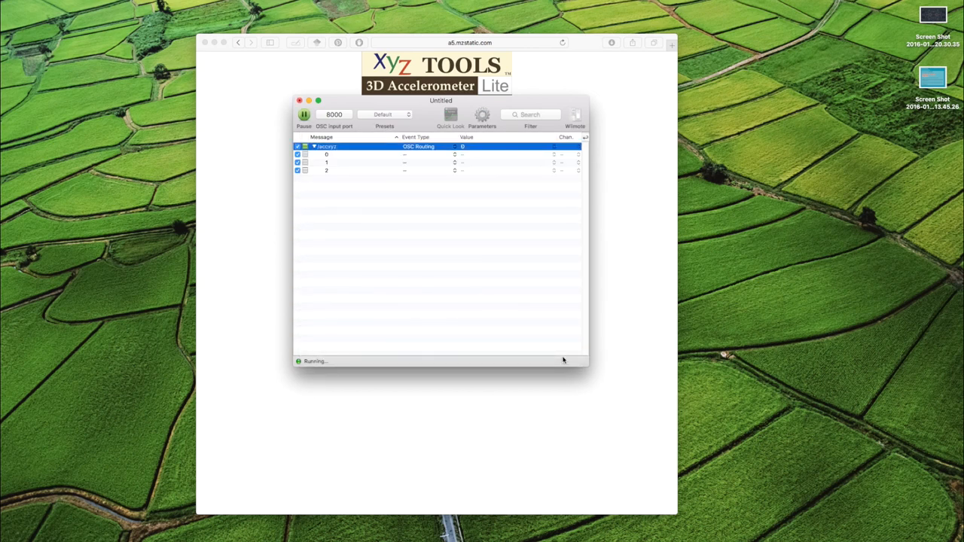
pyautogui.moveTo(405, 124)
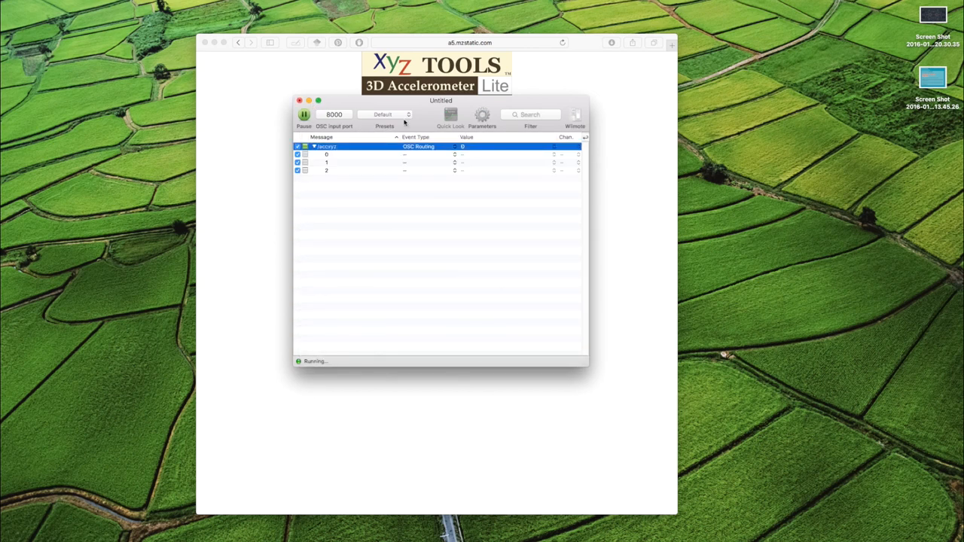
pyautogui.click(325, 154)
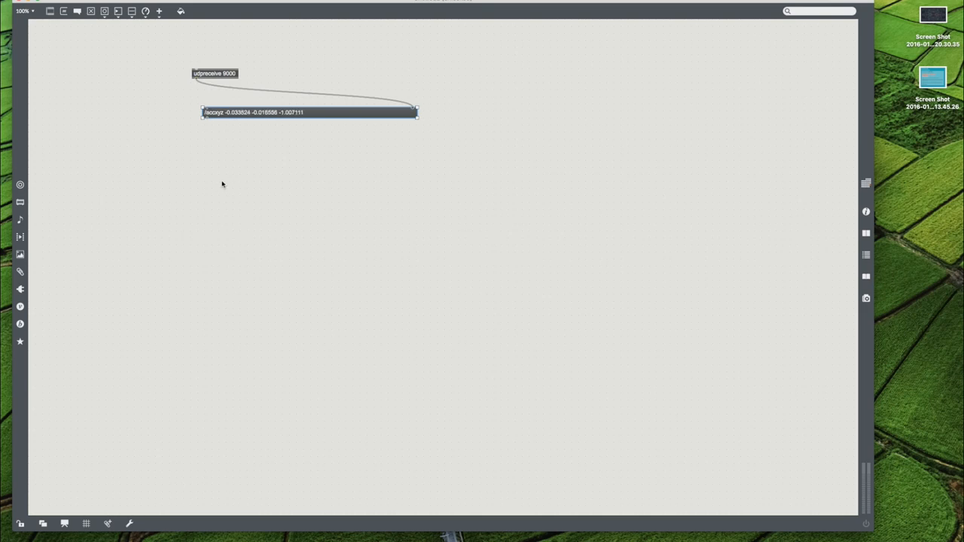
# - Create a route /accxyz object below the incoming accelerometer message display
pyautogui.doubleClick(244, 187)
pyautogui.write('route /accxyz')
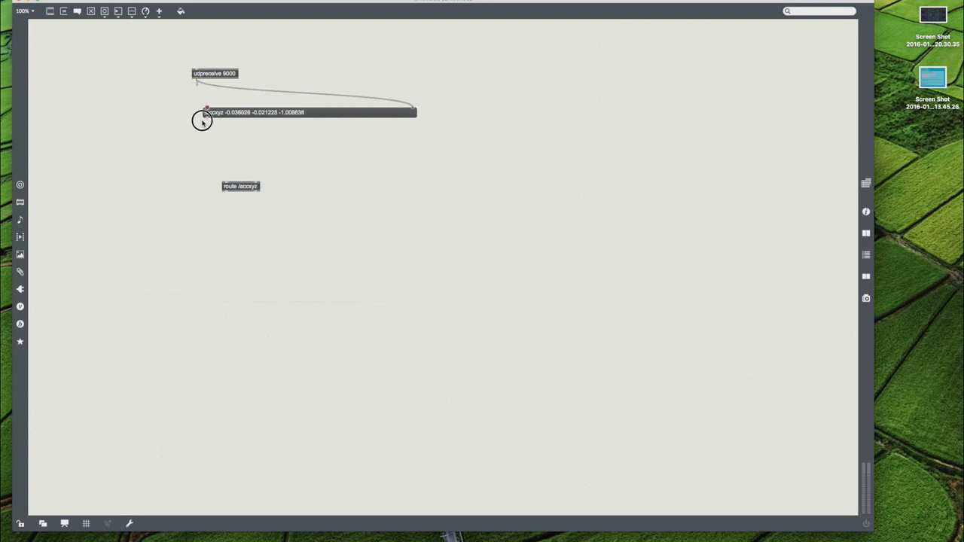
# - Move route /accxyz under udpreceive and label the displayed values 'raw acc data'
pyautogui.moveTo(241, 186); pyautogui.dragTo(210, 123)
pyautogui.write('raw')
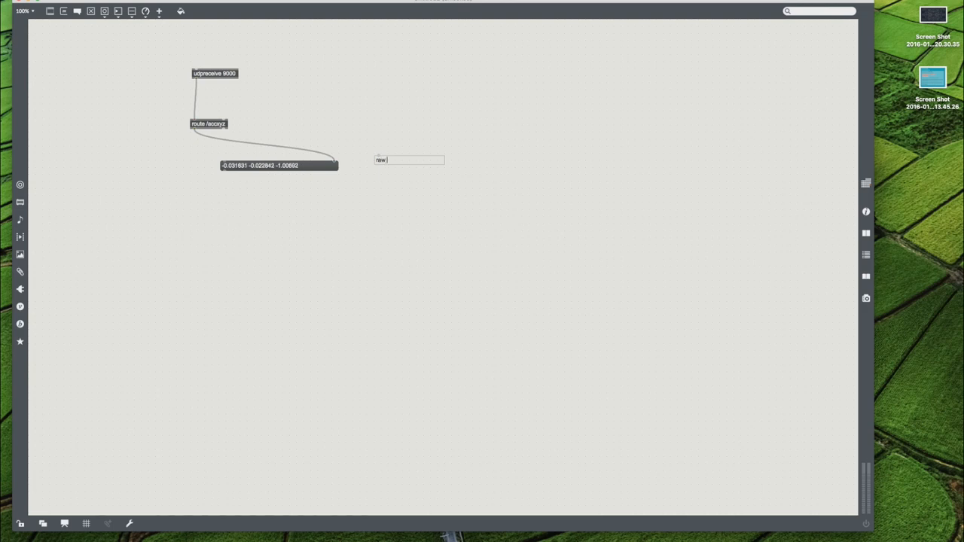
pyautogui.write('accele')
pyautogui.write('unpack f f')
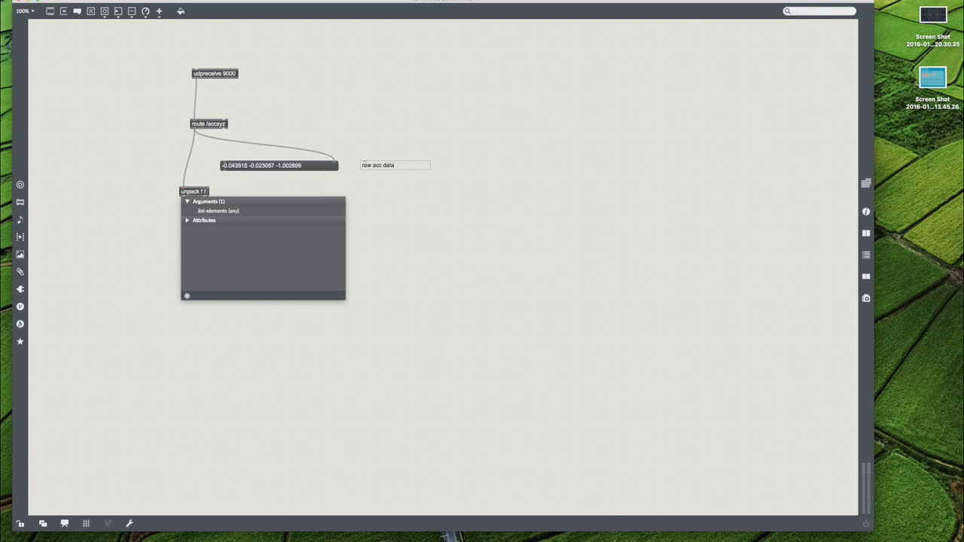
# - Create unpack f f f and wire its first outlet into the processing chain
pyautogui.click(208, 188)
pyautogui.write(' f')
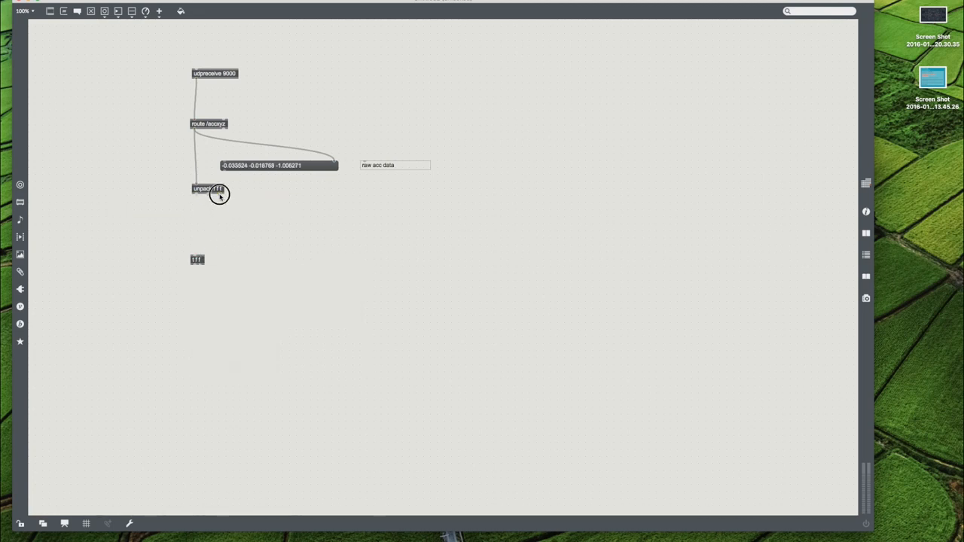
pyautogui.moveTo(196, 259); pyautogui.dragTo(225, 247)
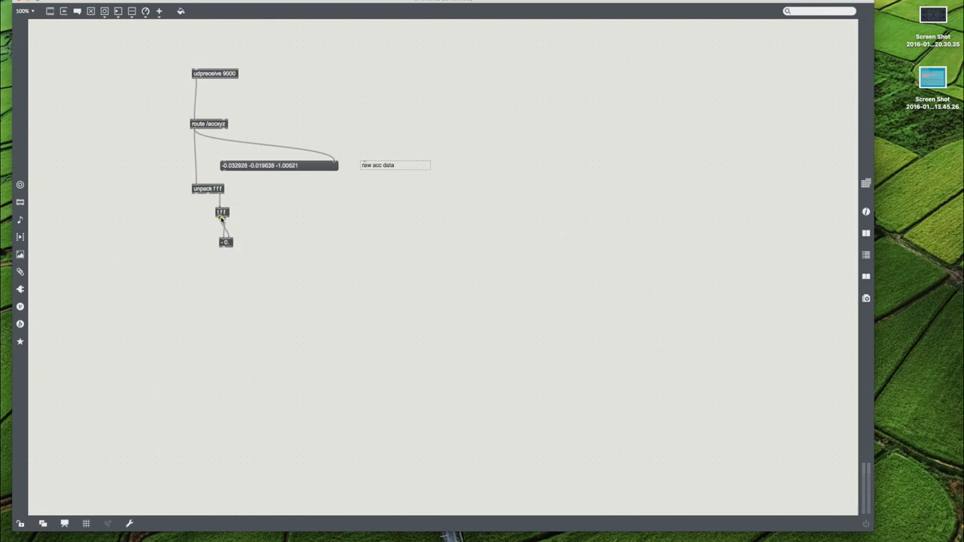
pyautogui.moveTo(221, 217)
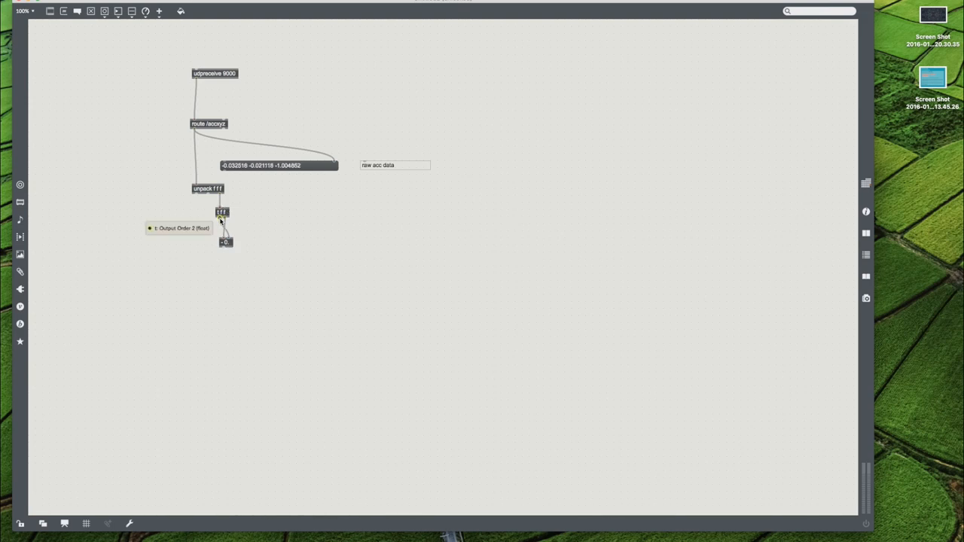
pyautogui.moveTo(256, 229)
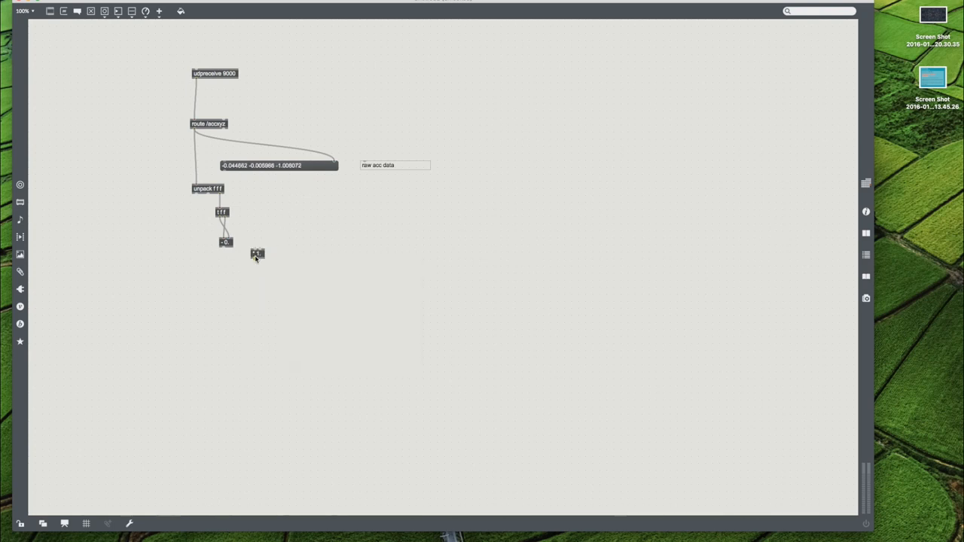
# - Connect the first-axis value to a float number box ahead of the > 0.7 test
pyautogui.click(258, 253)
pyautogui.write('-1.')
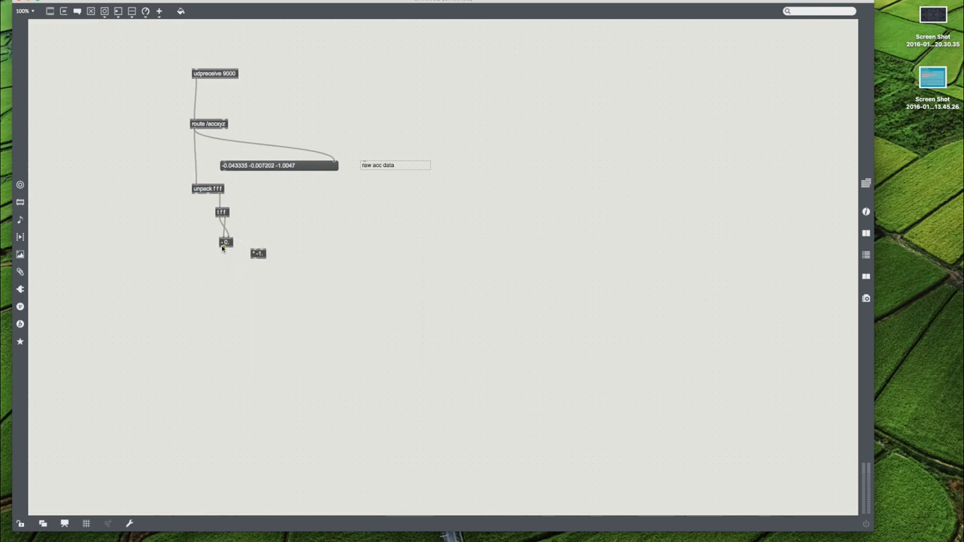
pyautogui.moveTo(226, 247); pyautogui.dragTo(256, 253)
pyautogui.write('> 0.7')
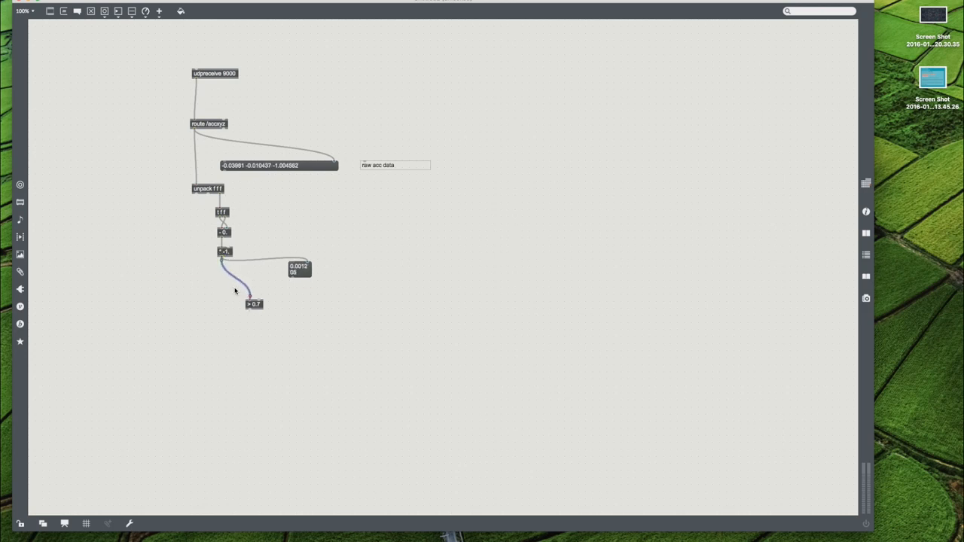
# - Place the > 0.7 threshold test in the chain feeding togedge and a large bang
pyautogui.moveTo(253, 305); pyautogui.dragTo(226, 279)
pyautogui.write('togedge')
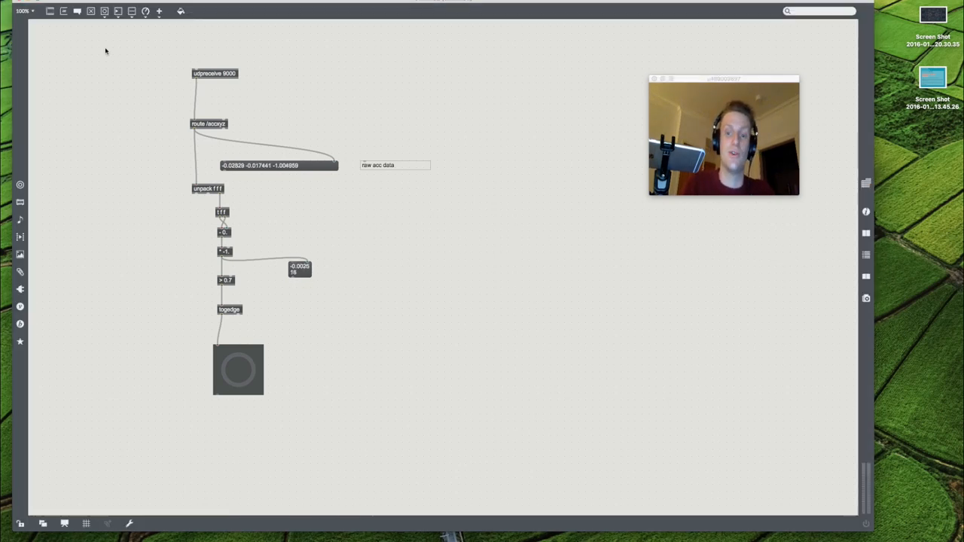
# - Open the recently used sample-player patch from the File menu
pyautogui.click(39, 3)
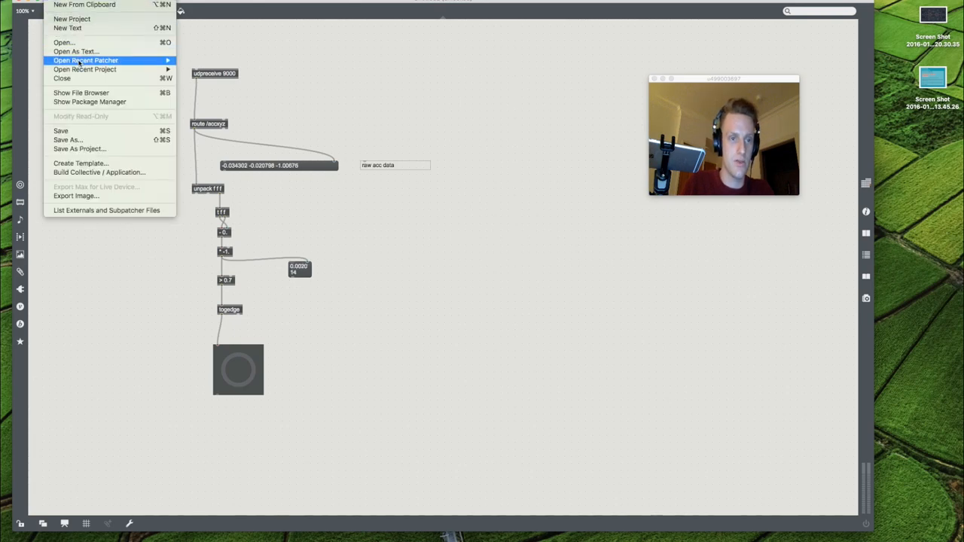
pyautogui.click(307, 178)
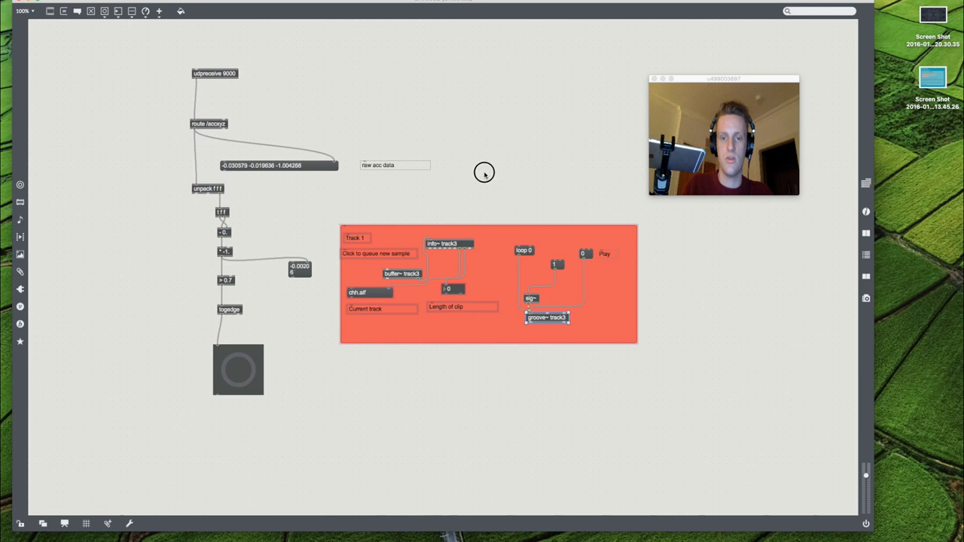
# - Add a loadbang firing the track's play toggle and connect a 'replace' message to the track
pyautogui.click(497, 178)
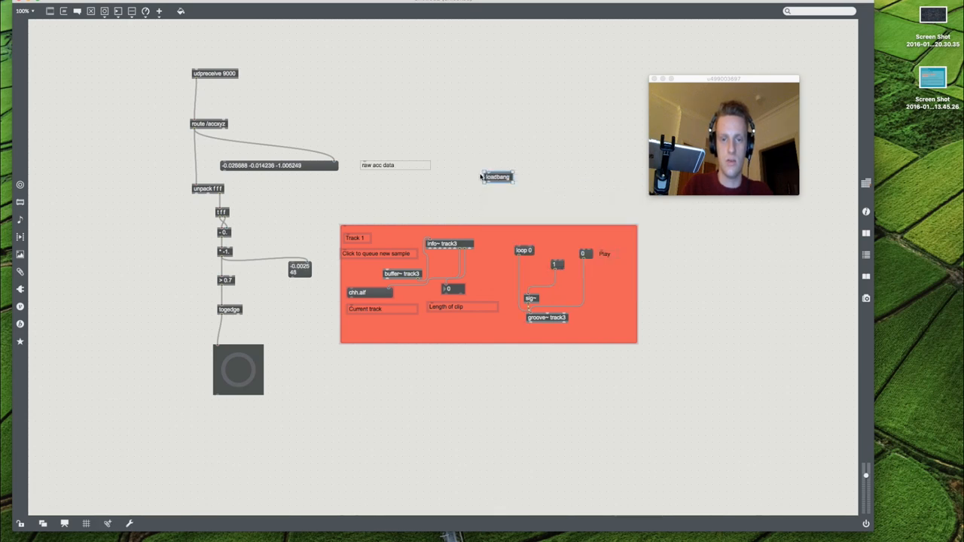
pyautogui.moveTo(485, 184); pyautogui.dragTo(519, 248)
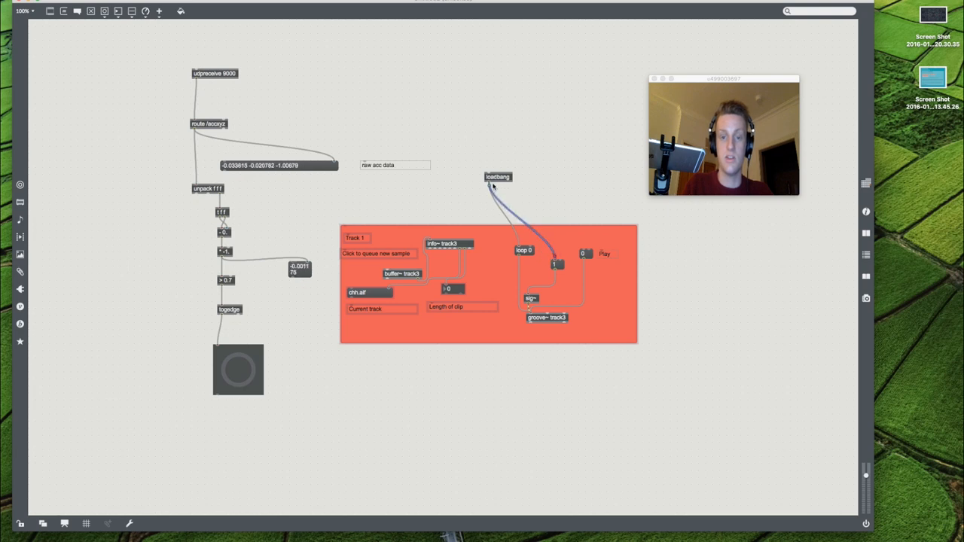
pyautogui.moveTo(497, 178); pyautogui.dragTo(517, 232)
pyautogui.write('replace')
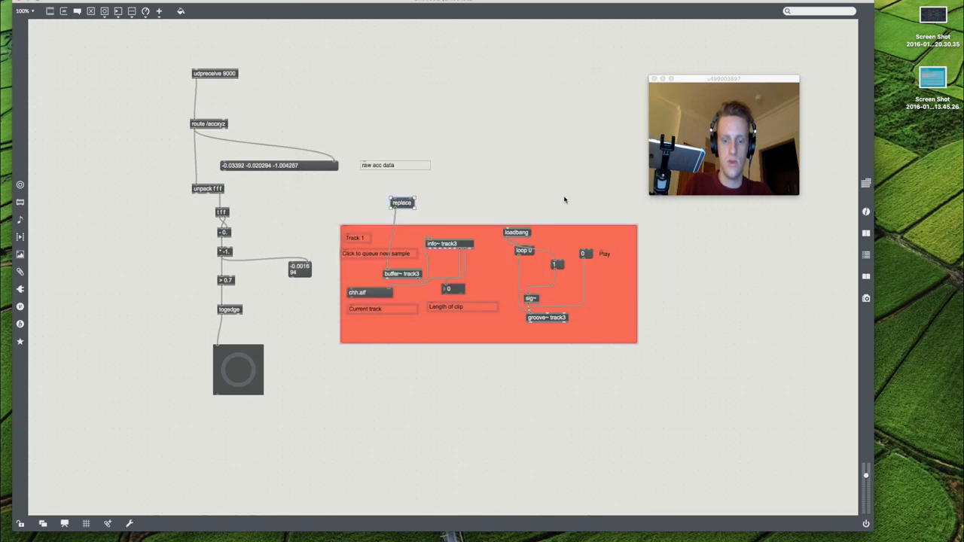
pyautogui.moveTo(403, 202); pyautogui.dragTo(494, 174)
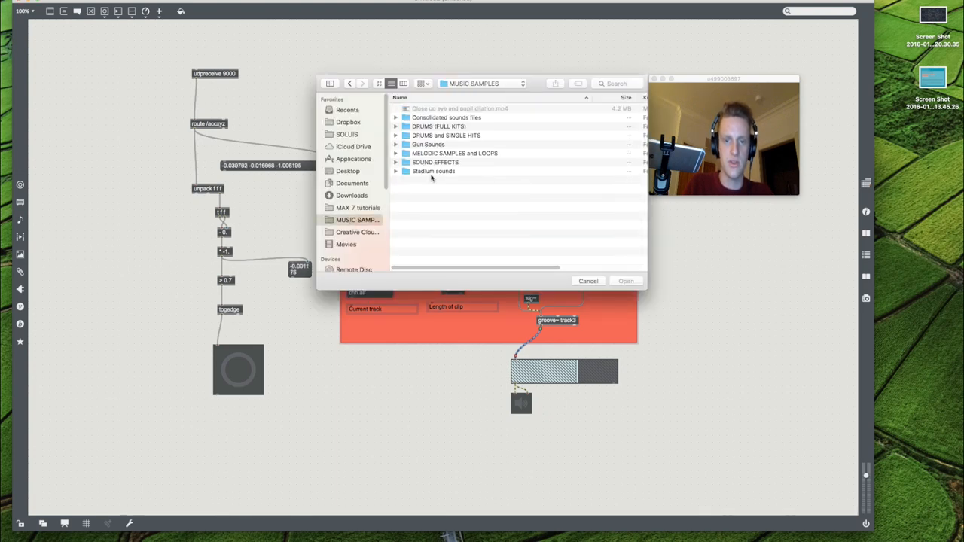
# - Browse DRUMS and SINGLE HITS > hats and load chh.aif into the sampler track
pyautogui.doubleClick(446, 135)
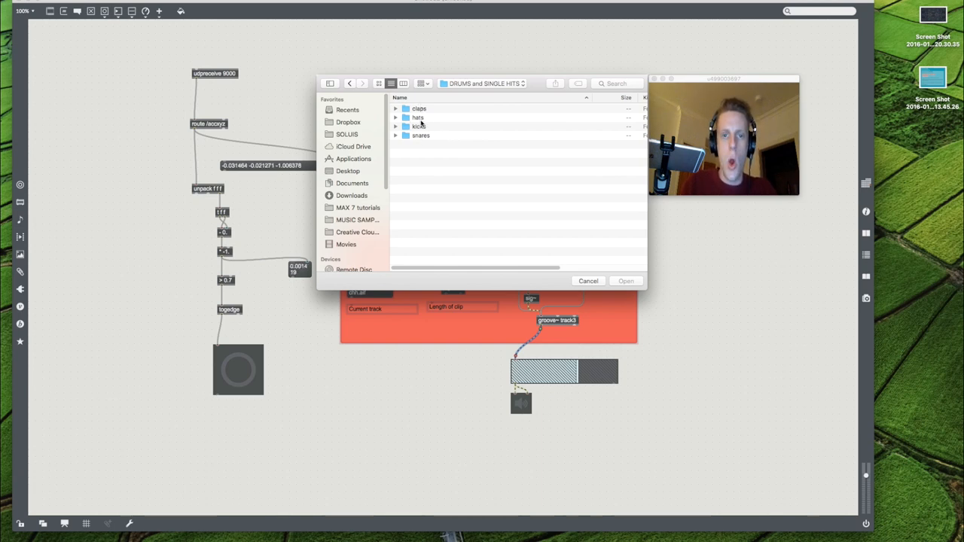
pyautogui.doubleClick(419, 117)
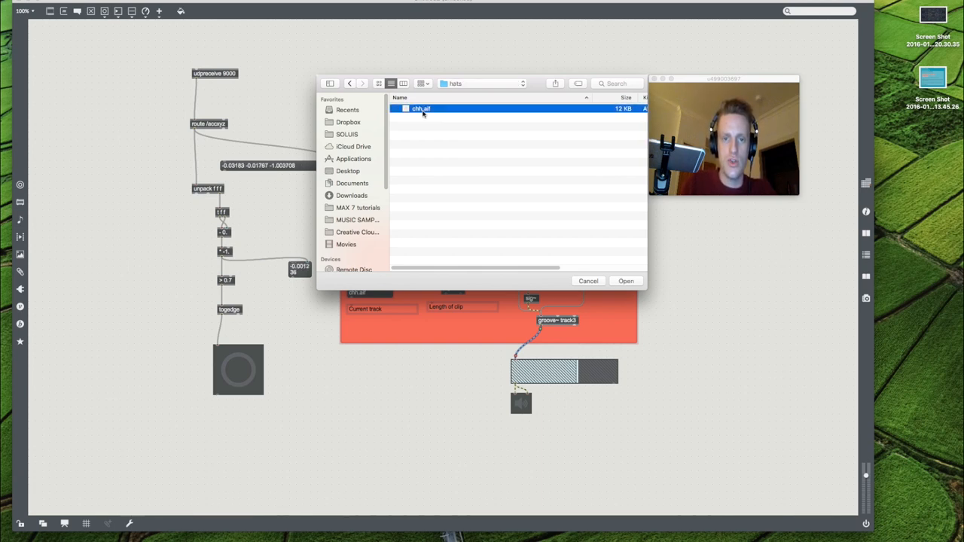
pyautogui.press('space')
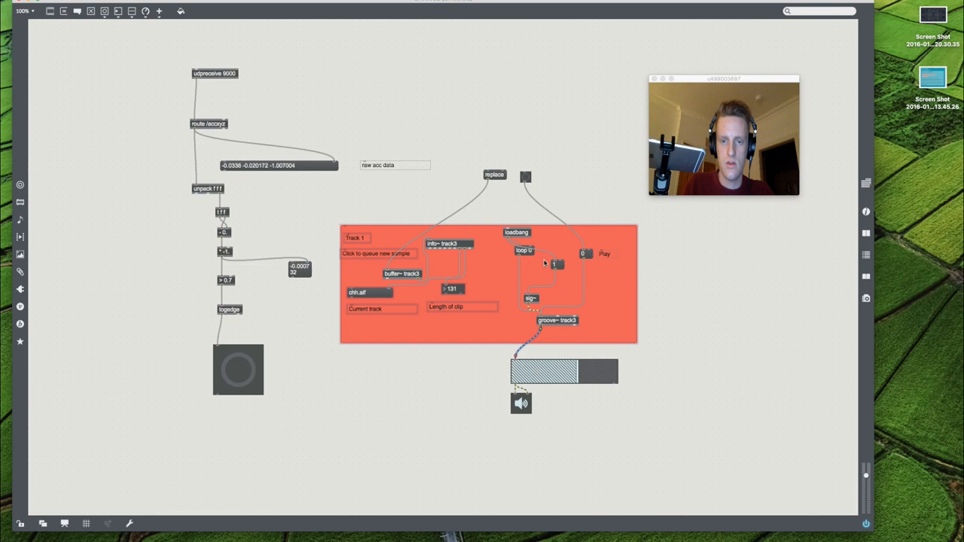
# - Trigger the sampler track to audition the loaded hi-hat sample
pyautogui.click(586, 253)
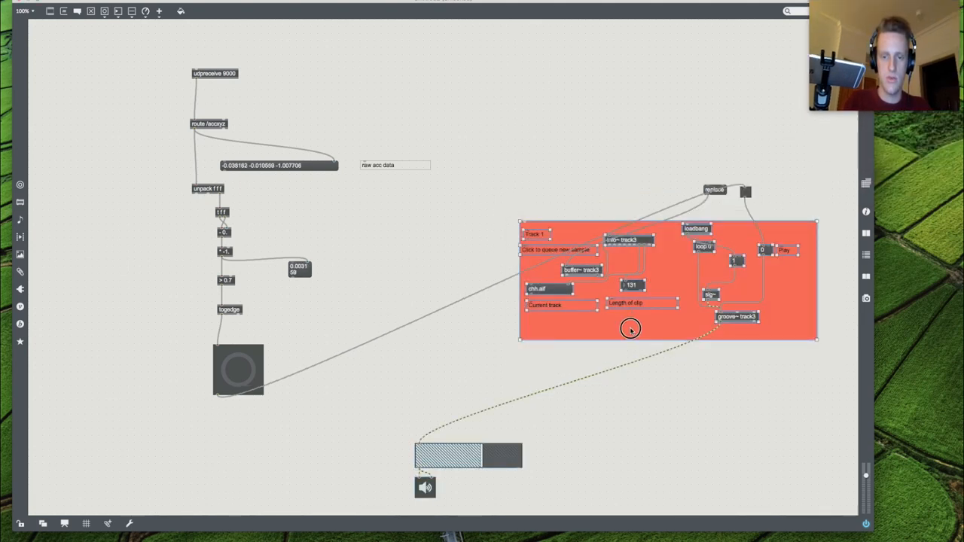
# - Duplicate the sampler track into stacked copies and bring up a track's sample file chooser
pyautogui.moveTo(629, 328); pyautogui.dragTo(630, 452)
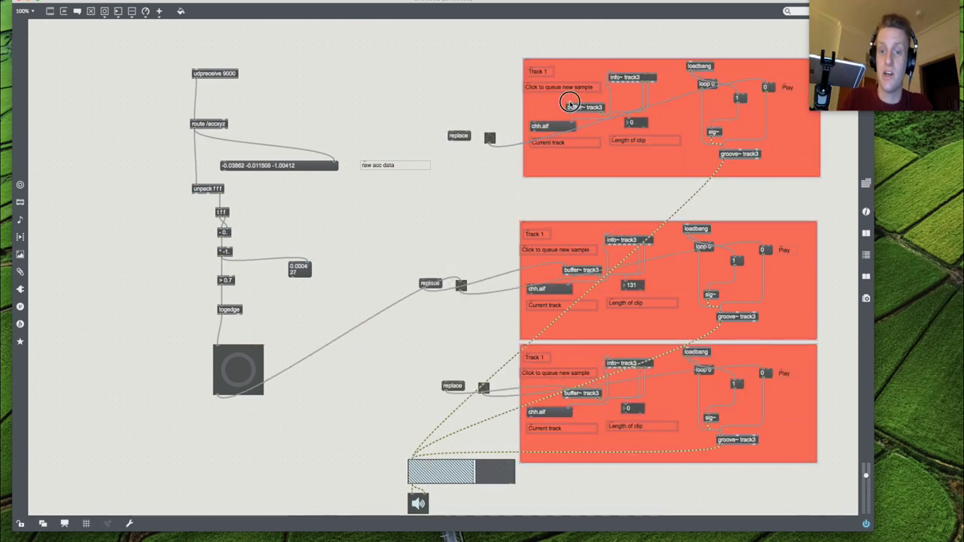
pyautogui.click(580, 107)
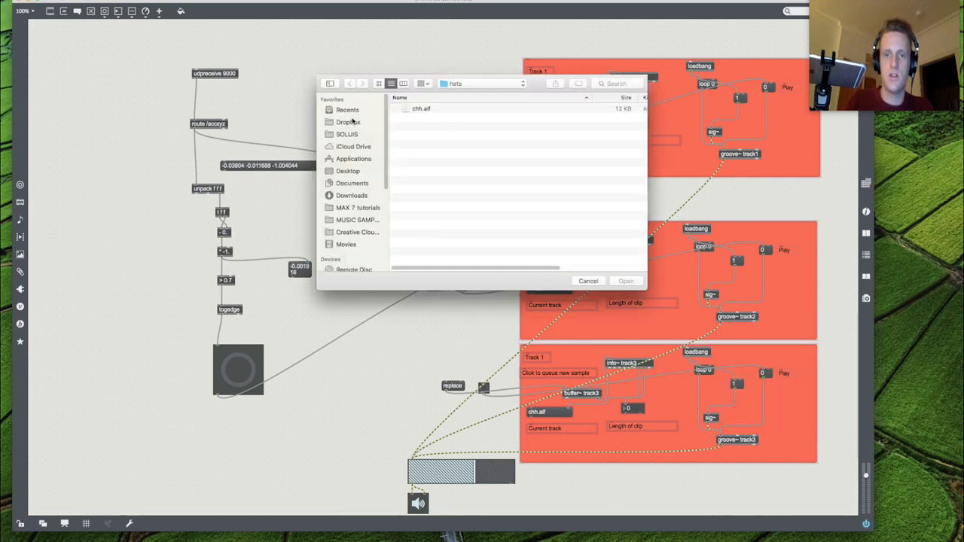
# - Load saturated.aif from MUSIC SAMPLES > DRUMS and SINGLE HITS > snares into Track 3
pyautogui.click(359, 220)
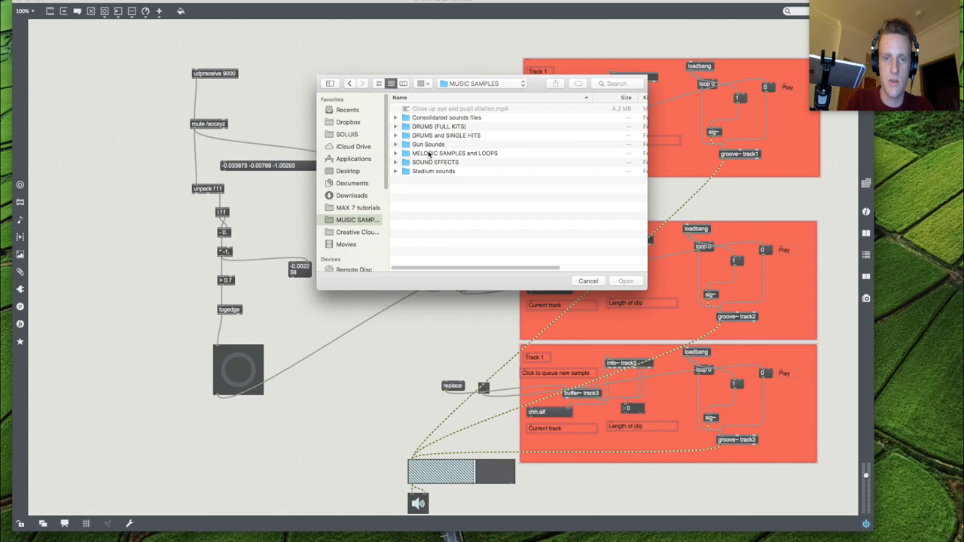
pyautogui.click(446, 135)
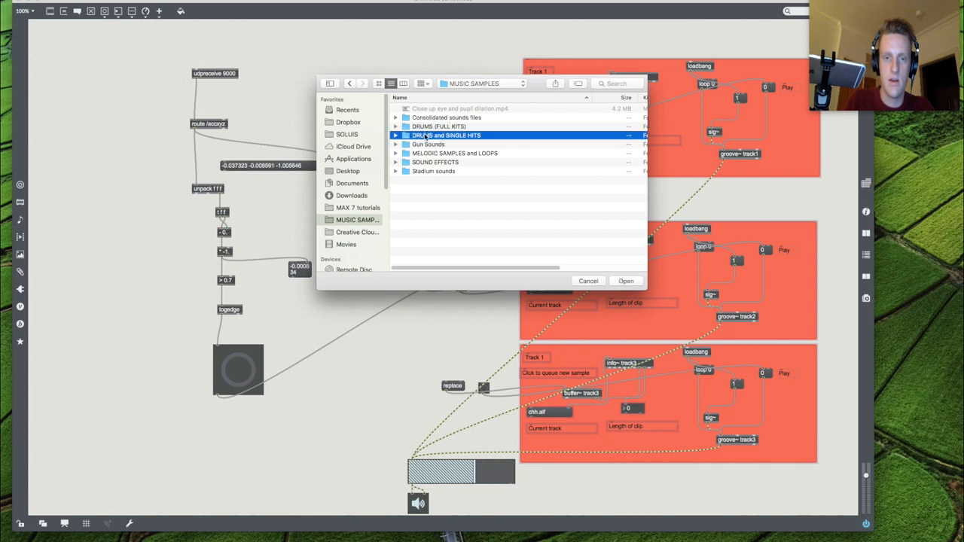
pyautogui.doubleClick(446, 135)
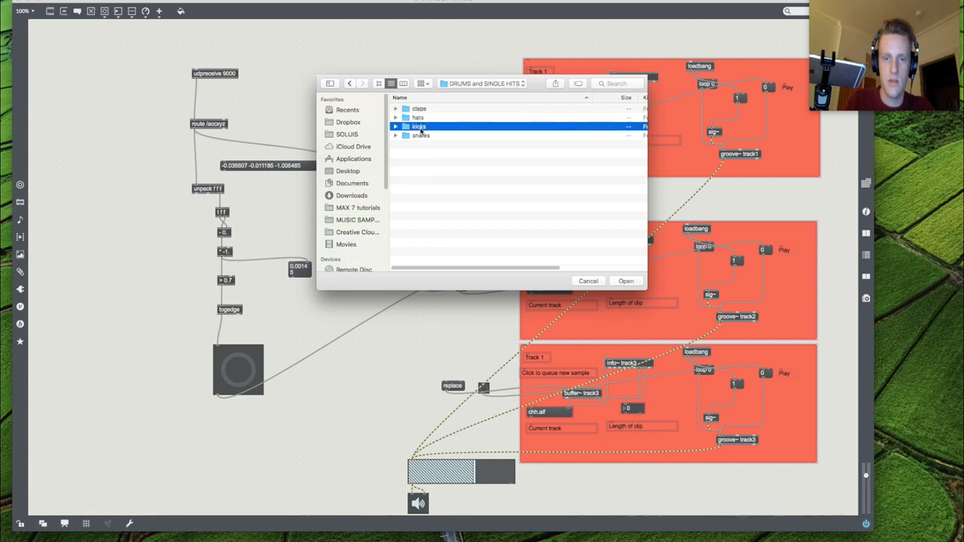
pyautogui.click(627, 280)
pyautogui.write('SNARE')
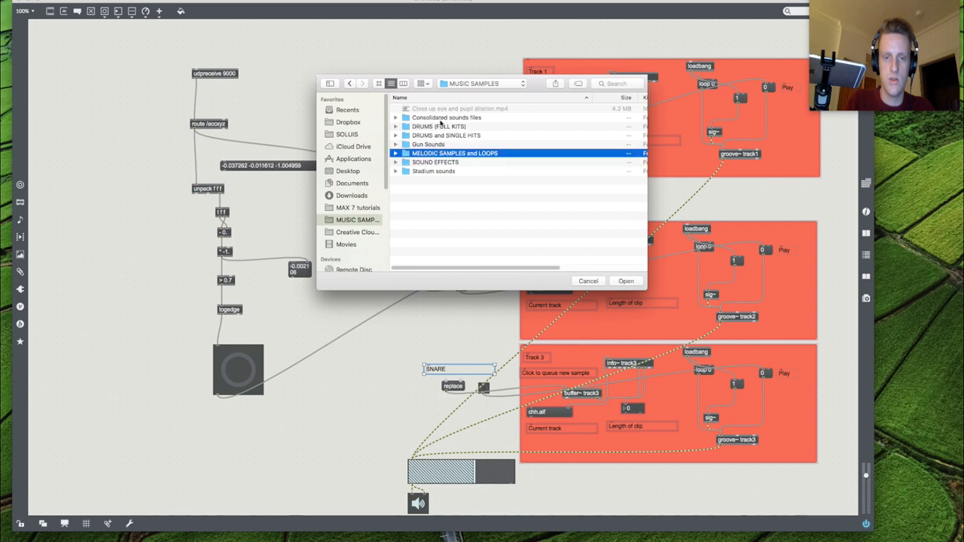
pyautogui.doubleClick(446, 135)
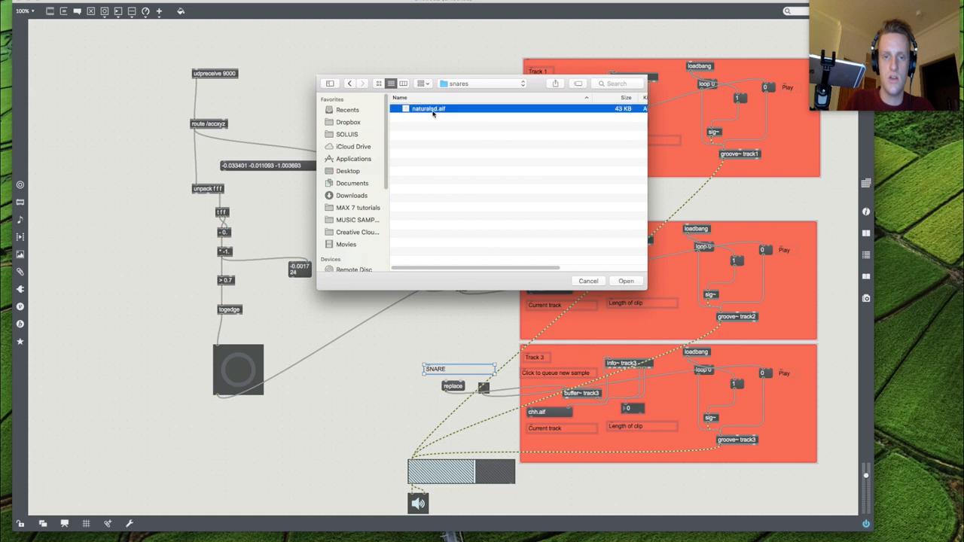
pyautogui.click(626, 280)
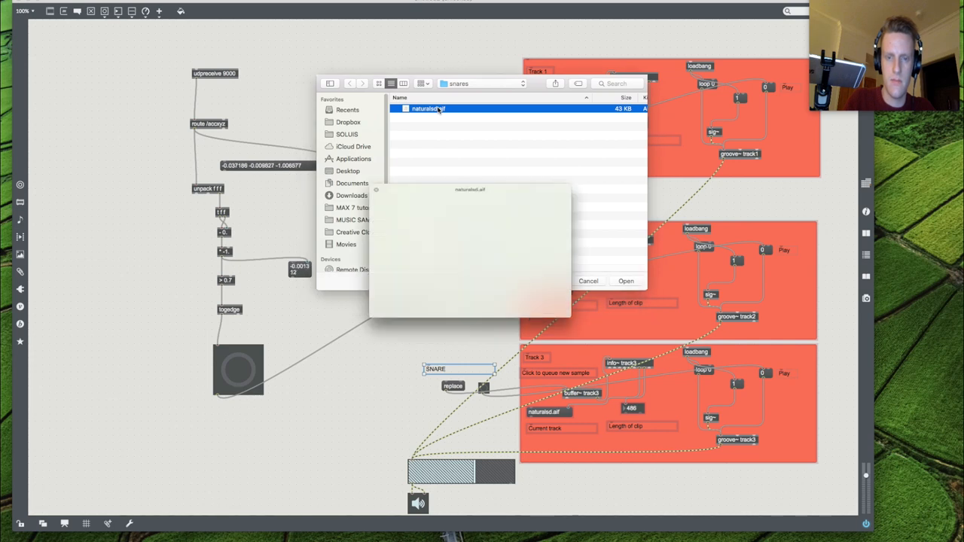
# - Close the stray saturated.aif window and load chh.aif from the hats folder into the hi-hat track
pyautogui.click(627, 282)
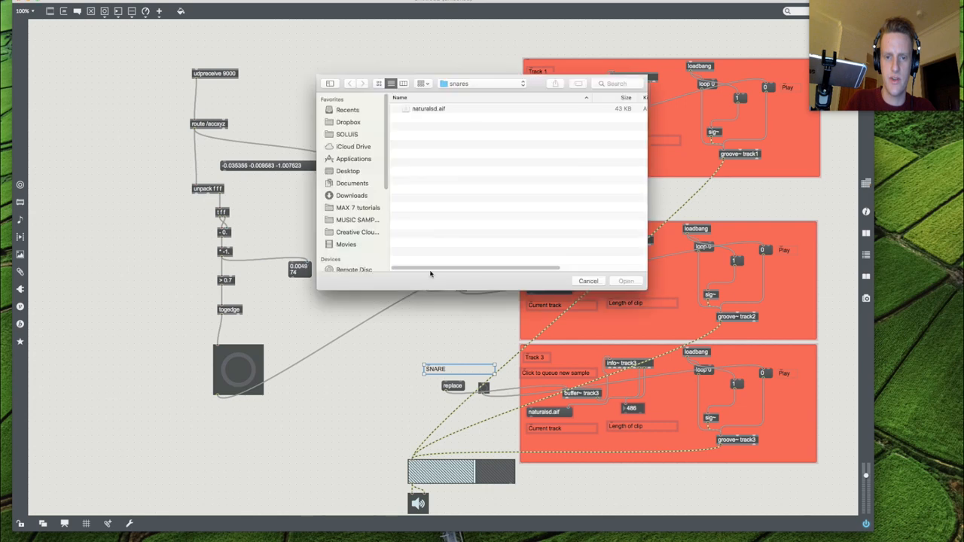
pyautogui.click(359, 208)
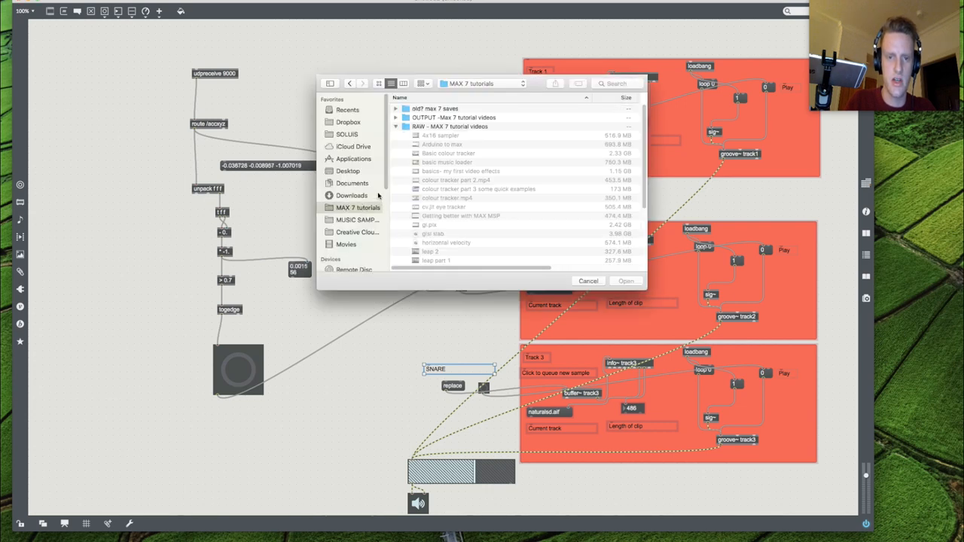
pyautogui.click(357, 220)
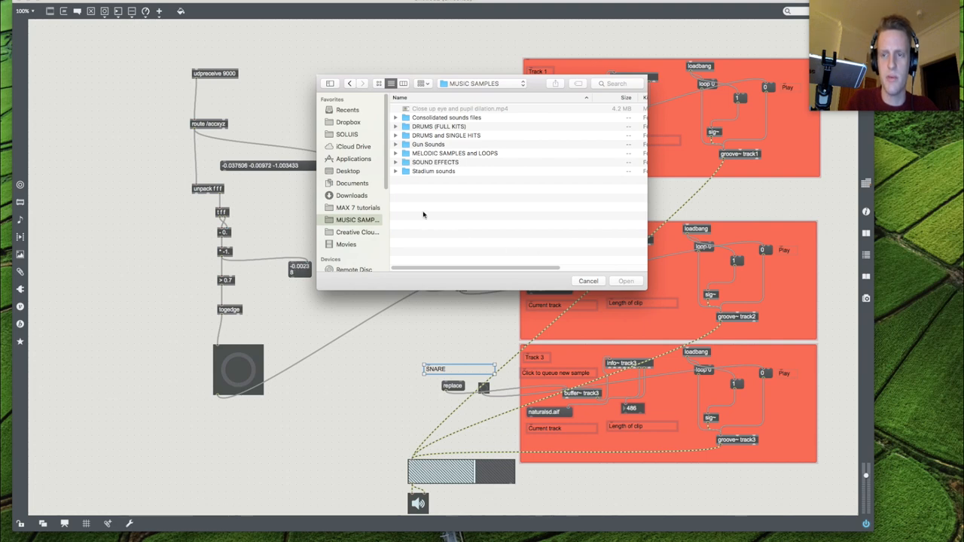
pyautogui.doubleClick(446, 136)
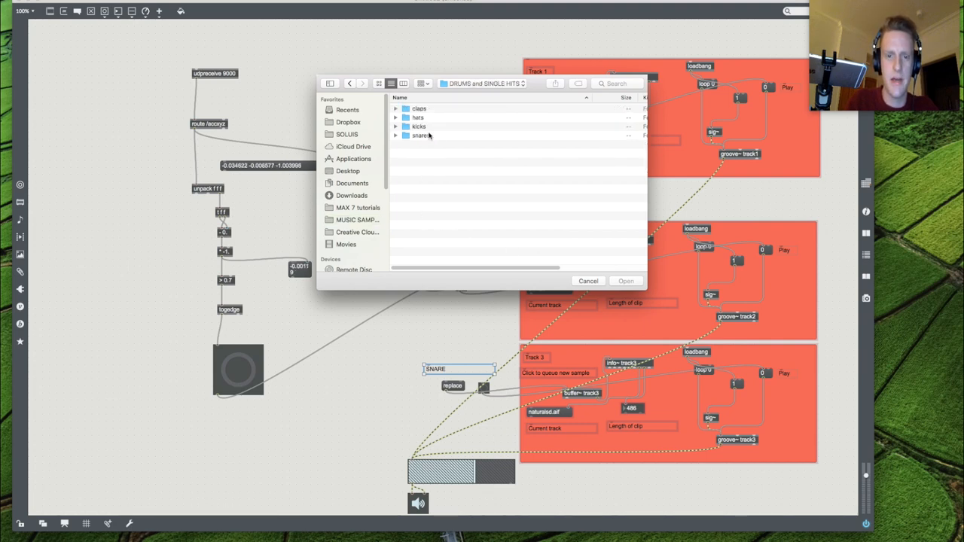
pyautogui.doubleClick(419, 117)
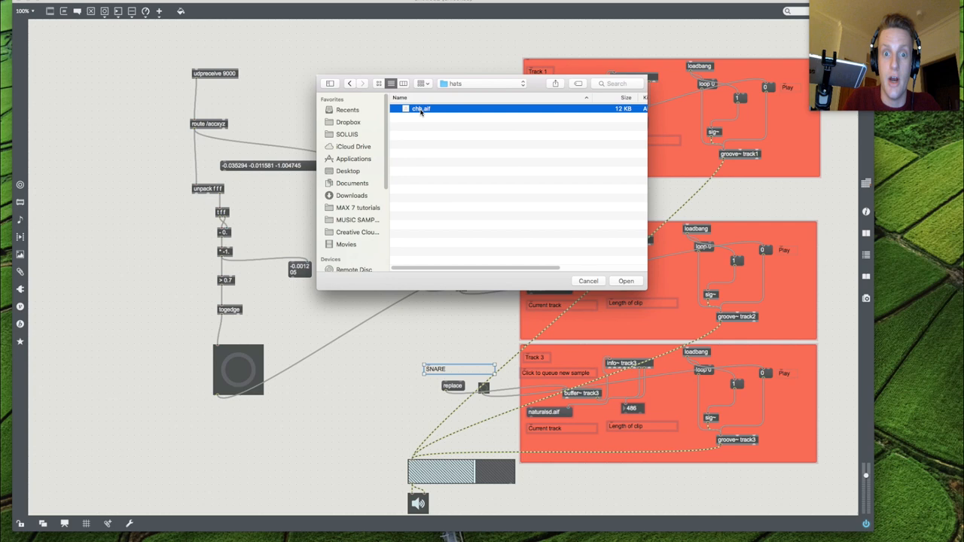
pyautogui.click(627, 281)
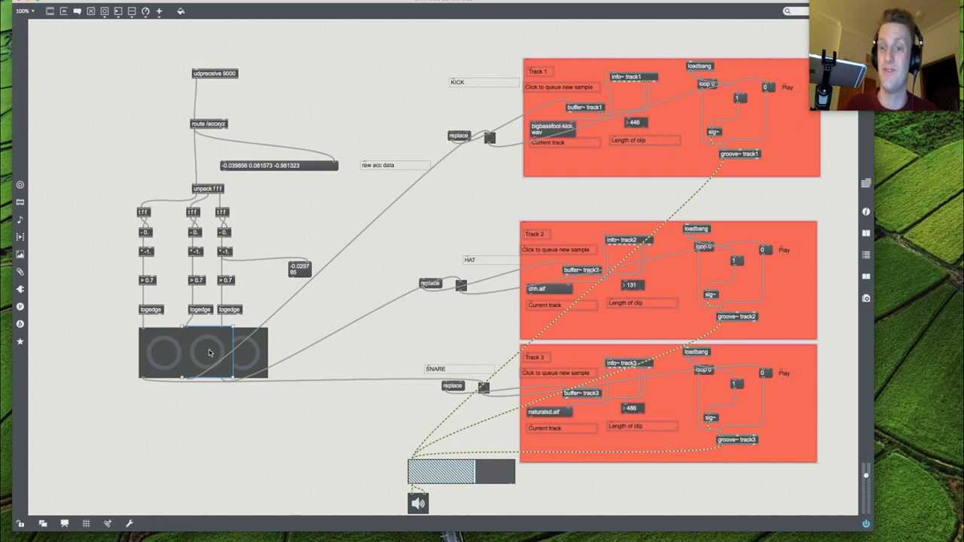
pyautogui.moveTo(181, 319)
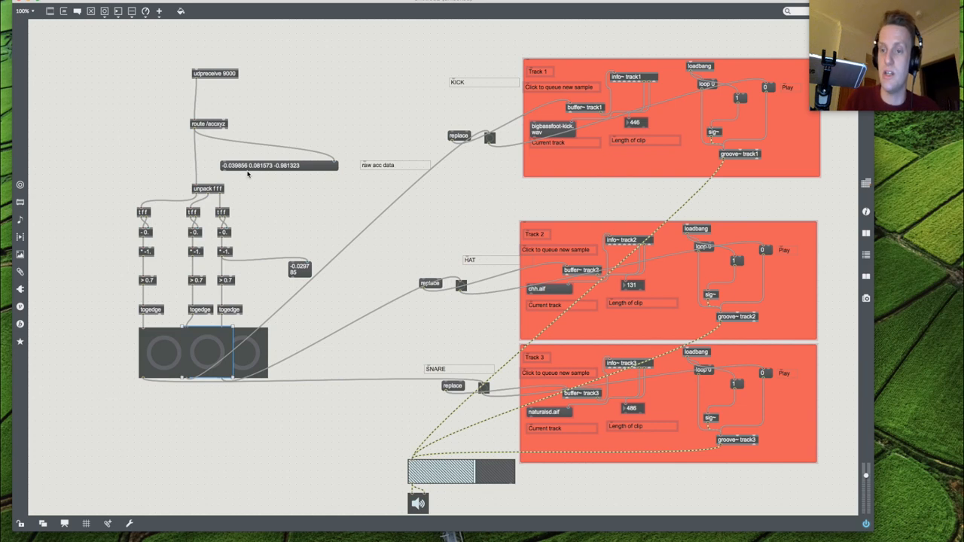
pyautogui.moveTo(256, 179)
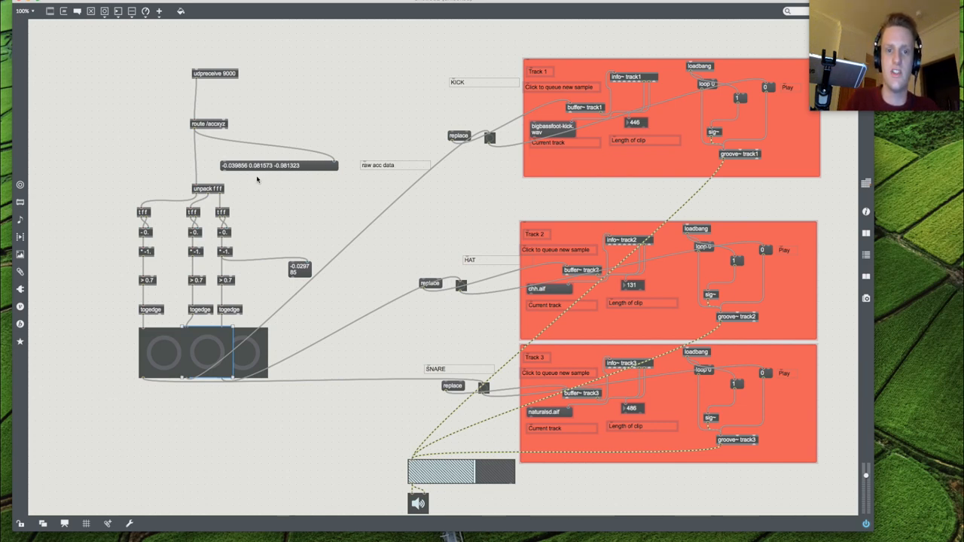